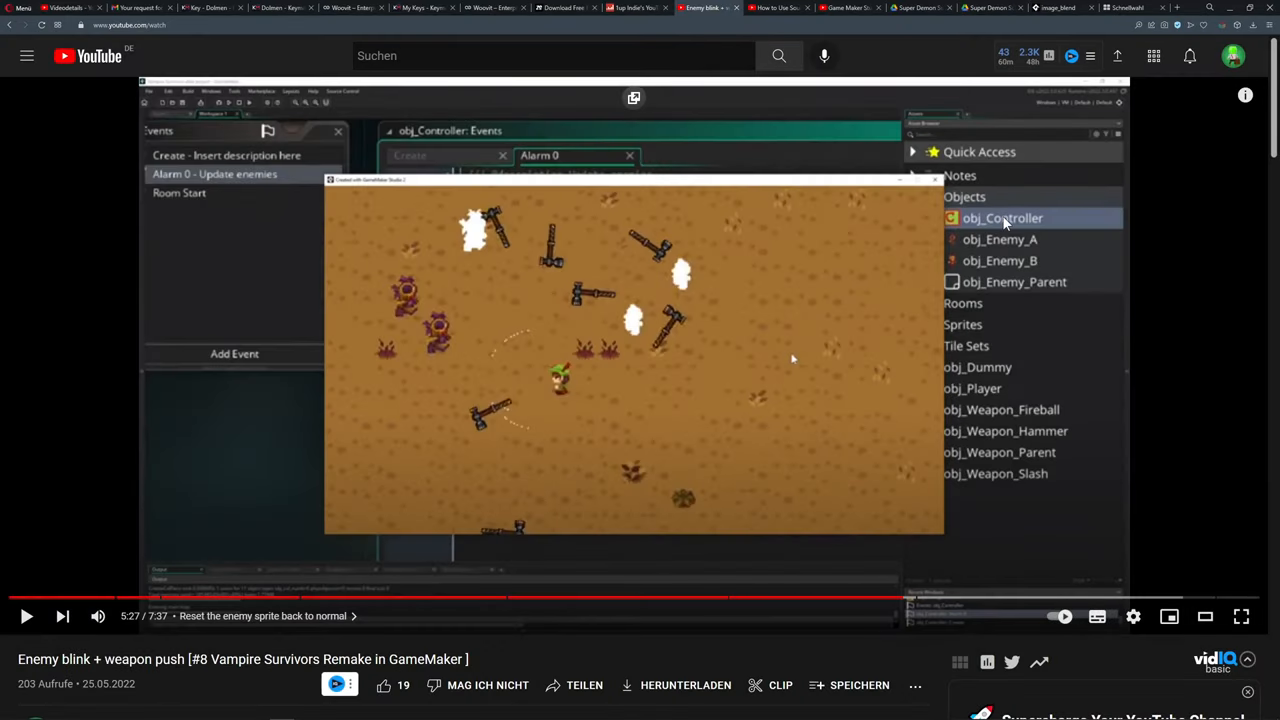
pyautogui.moveTo(853, 161)
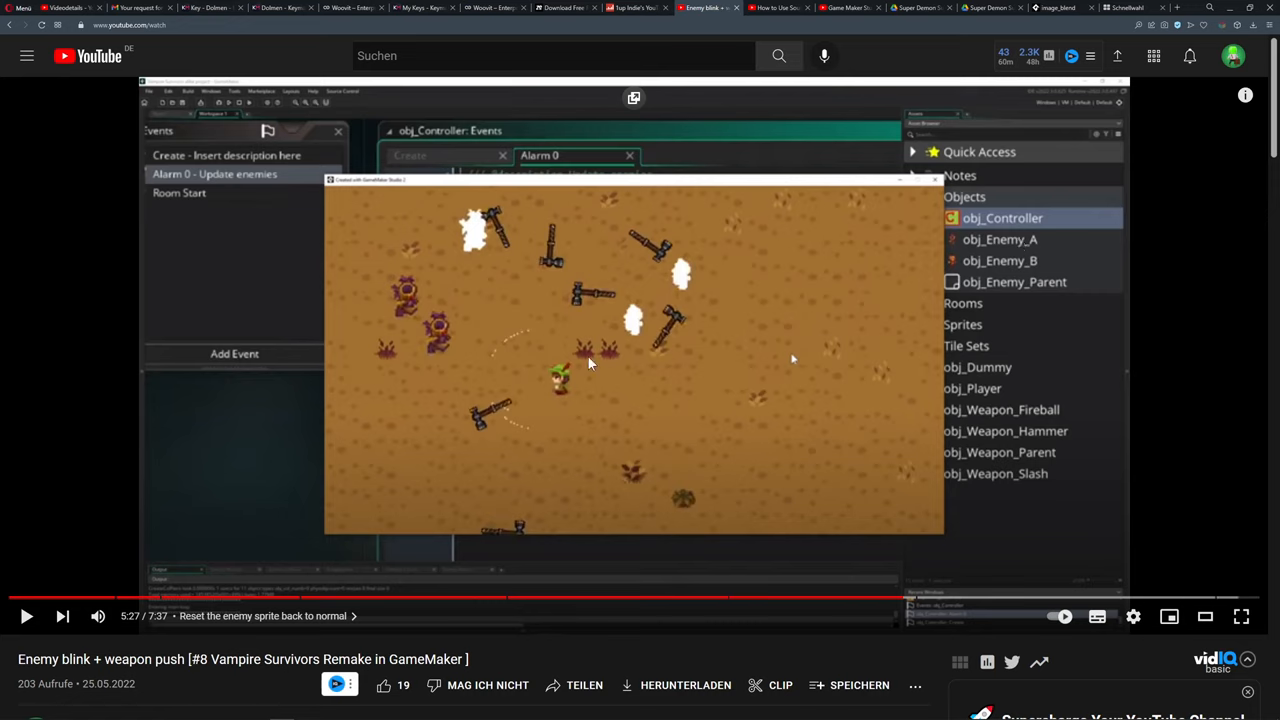
pyautogui.moveTo(700, 267)
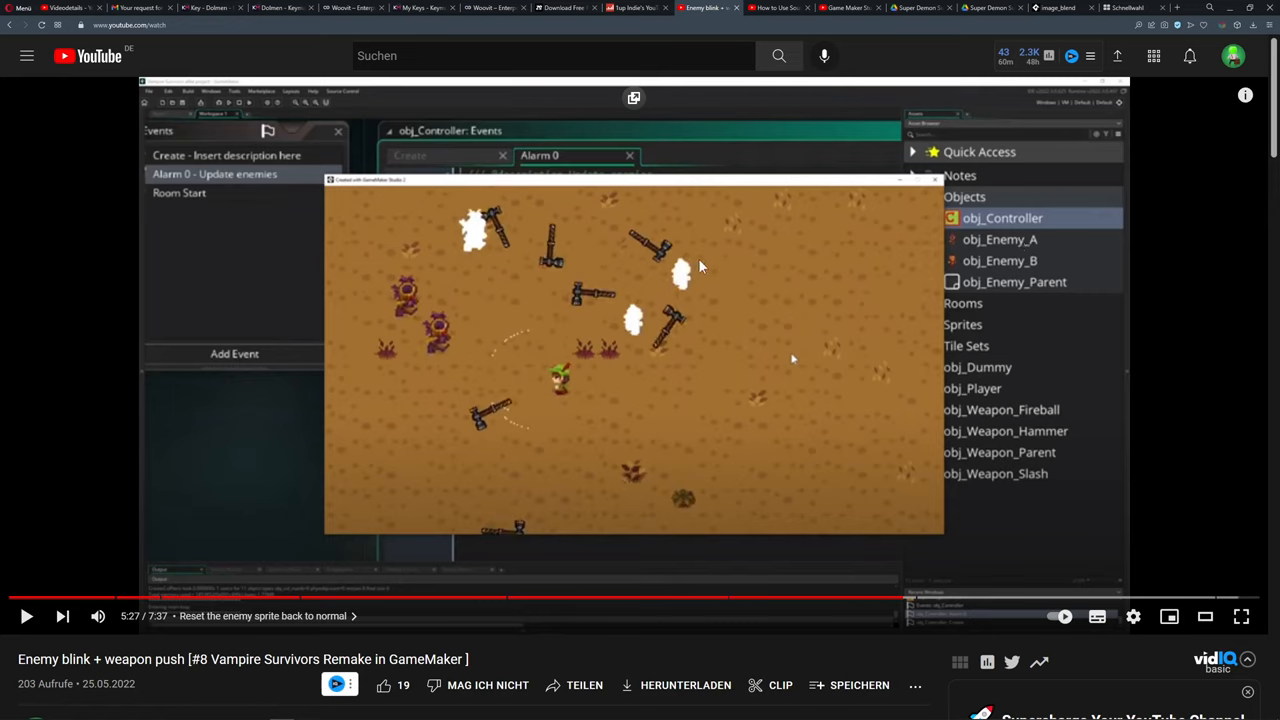
pyautogui.moveTo(540, 278)
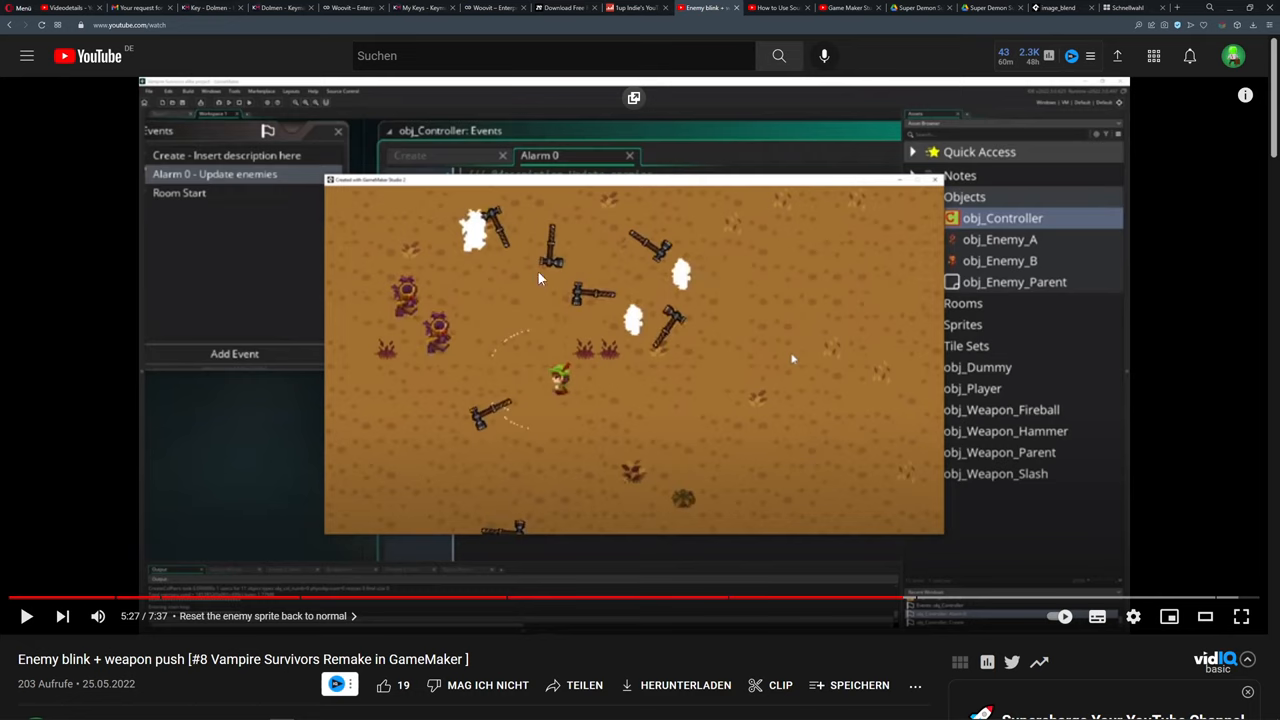
pyautogui.moveTo(608, 400)
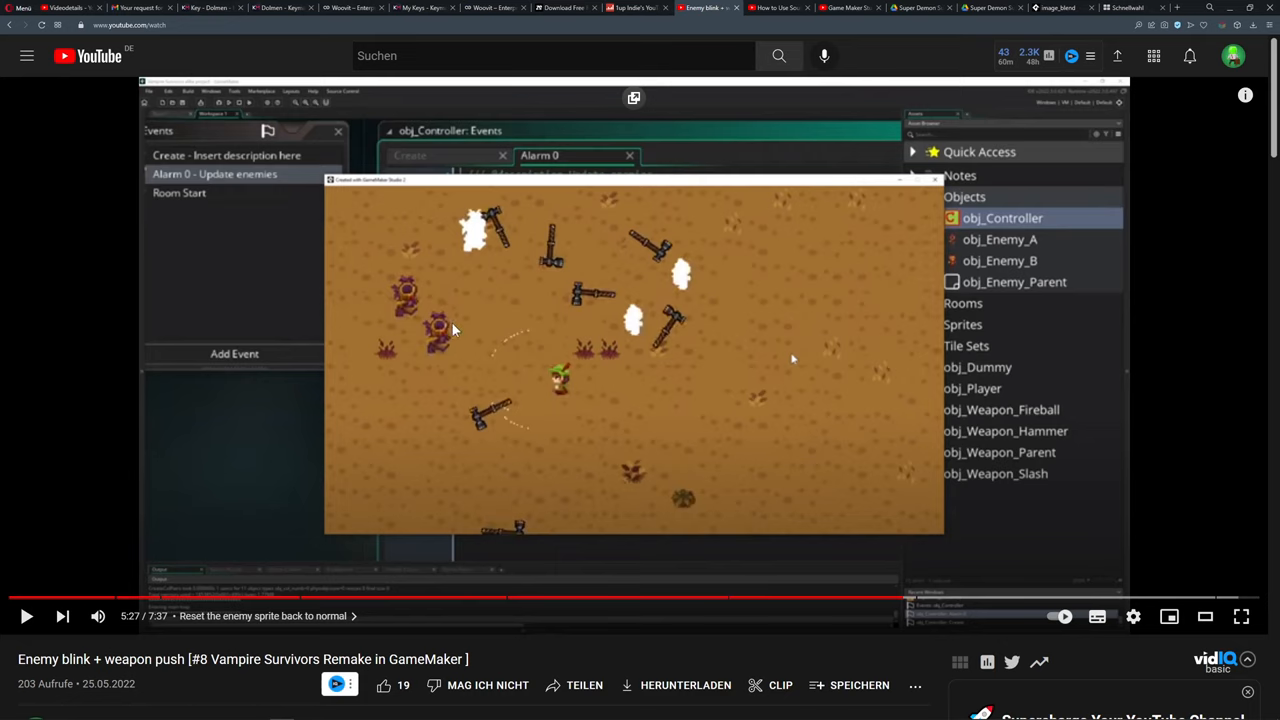
pyautogui.moveTo(491, 303)
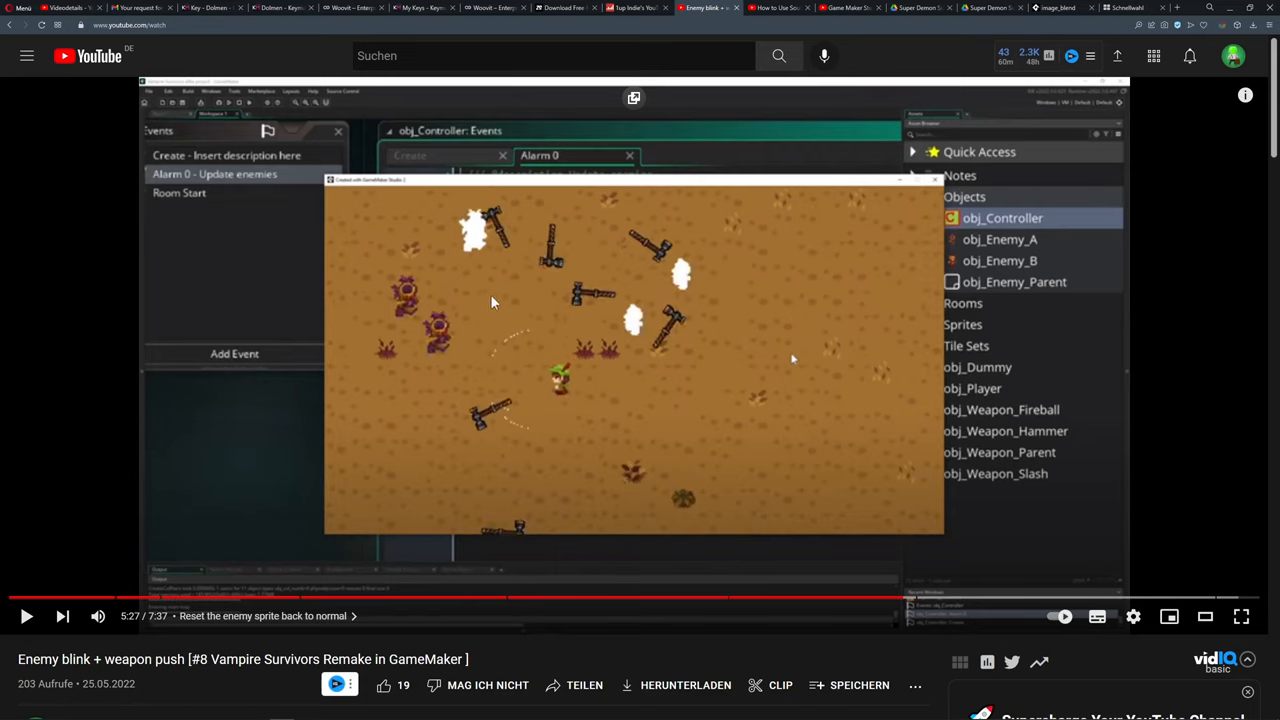
pyautogui.moveTo(435, 321)
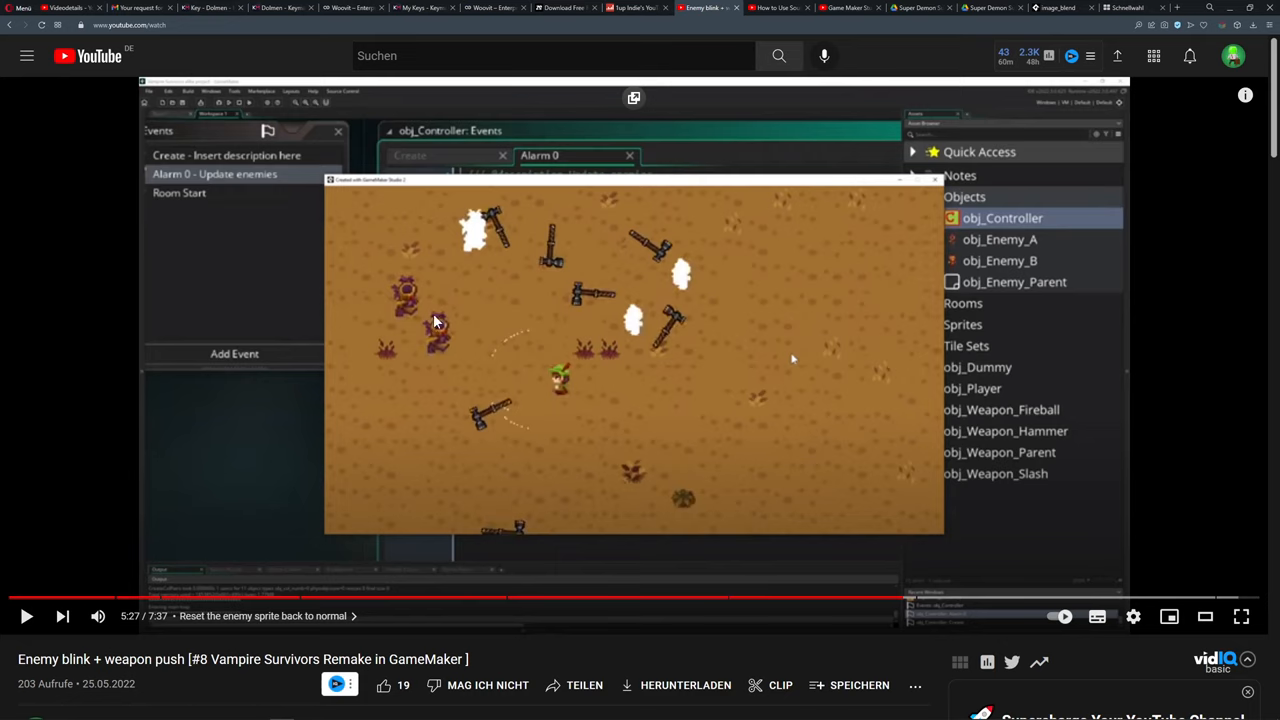
pyautogui.moveTo(457, 264)
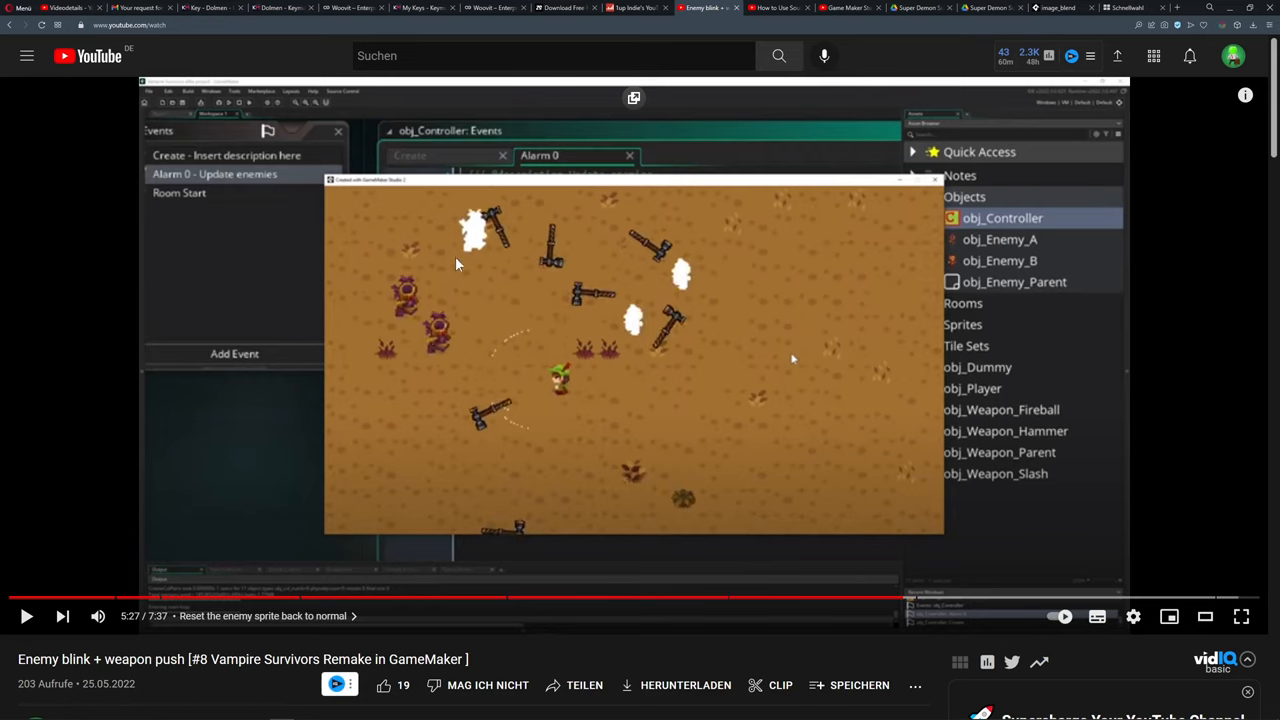
pyautogui.moveTo(602, 248)
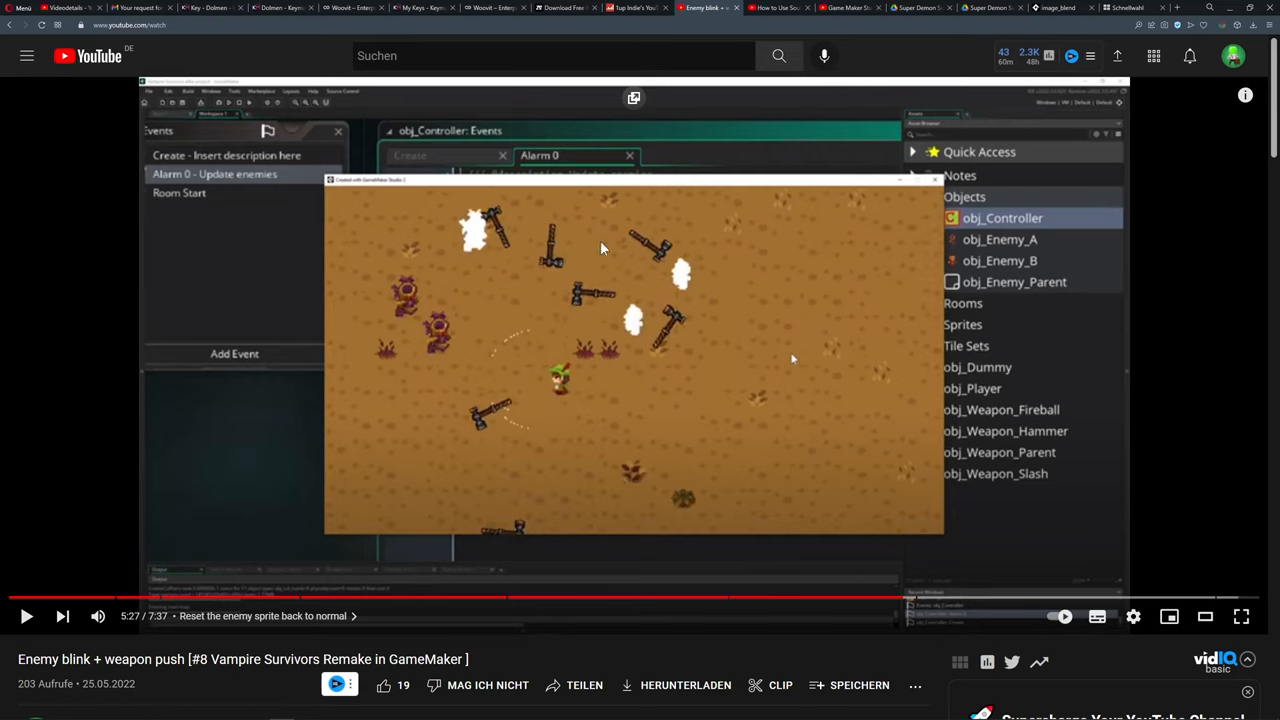
pyautogui.moveTo(685, 253)
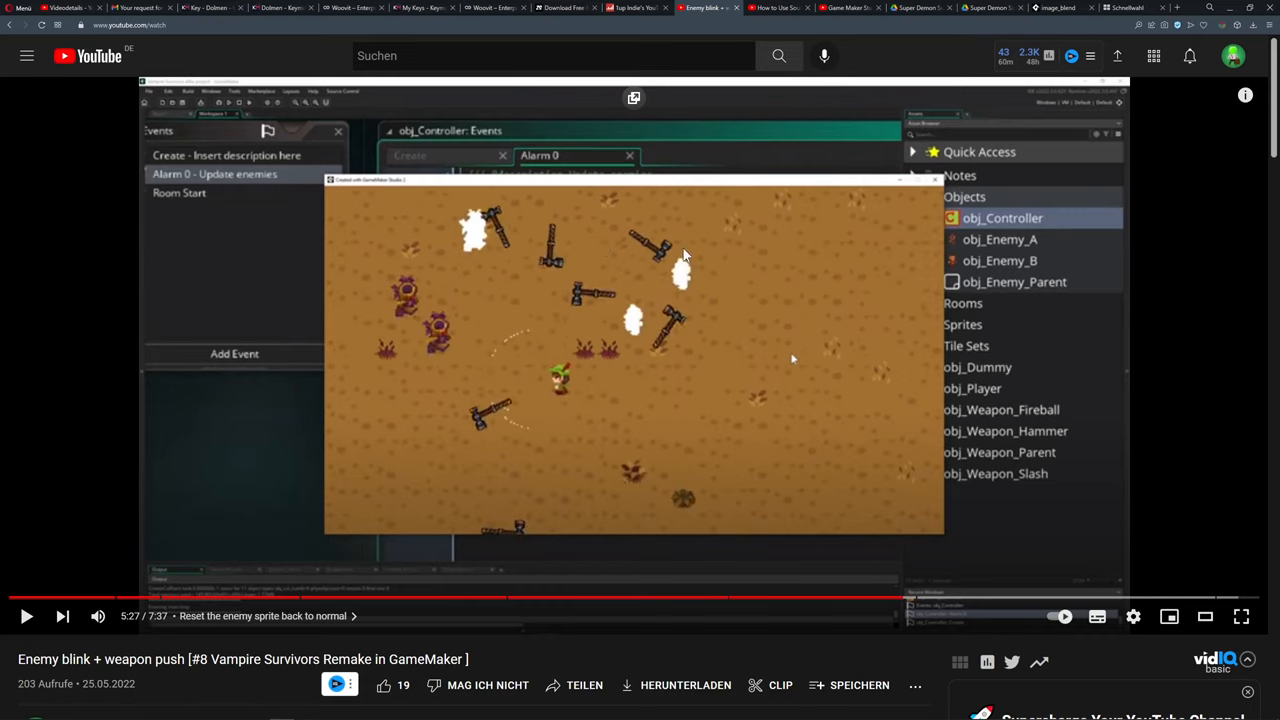
pyautogui.moveTo(770, 230)
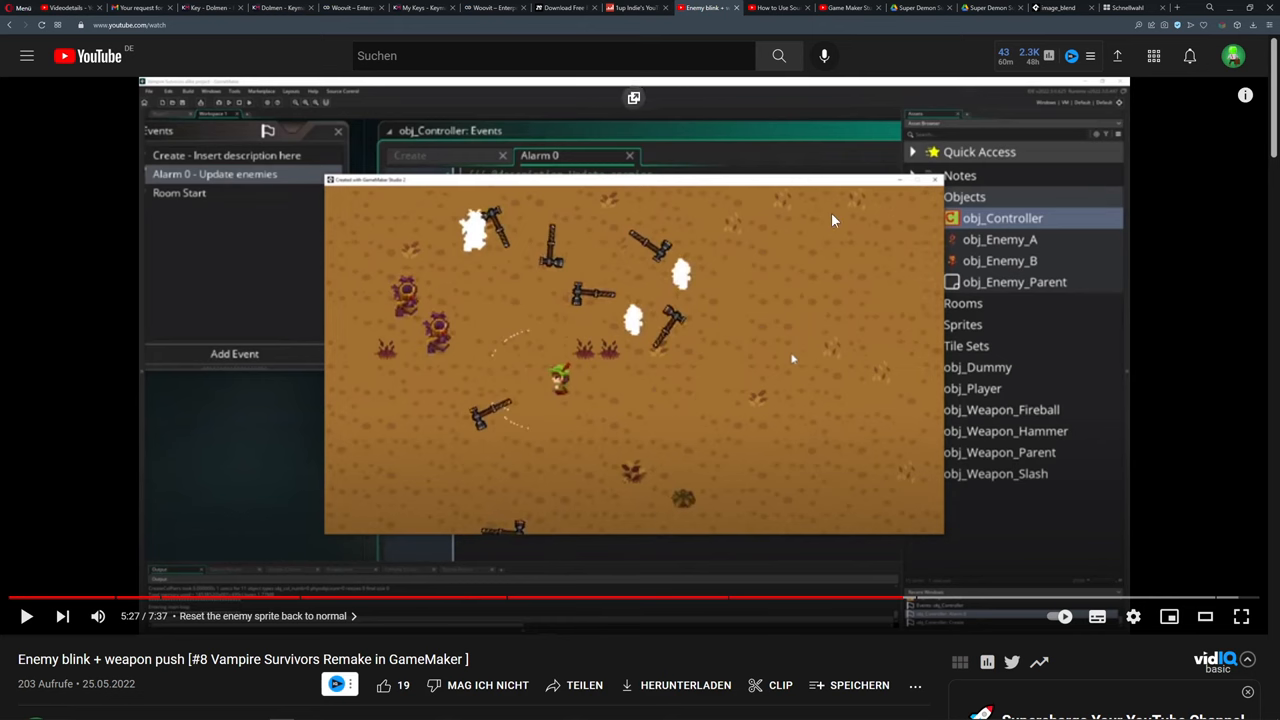
# Bring up the GameMaker Manual's image_blend reference page to read its description.
pyautogui.click(1056, 7)
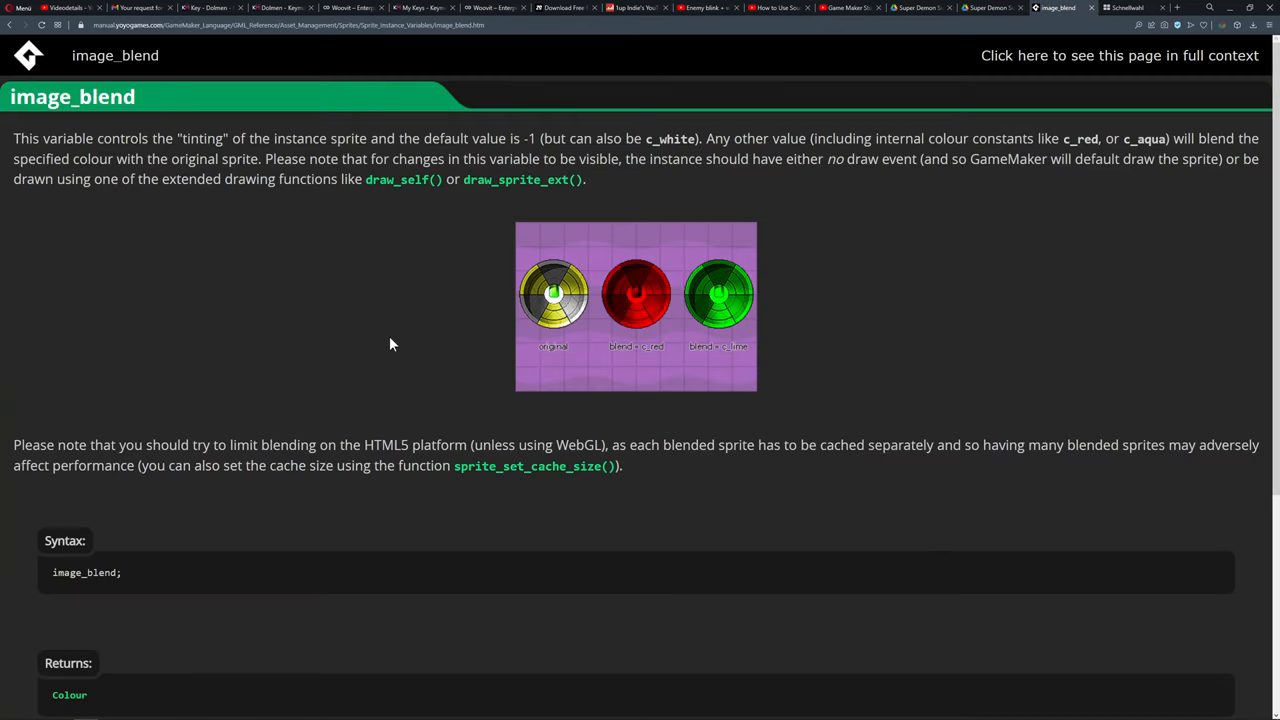
pyautogui.moveTo(197, 190)
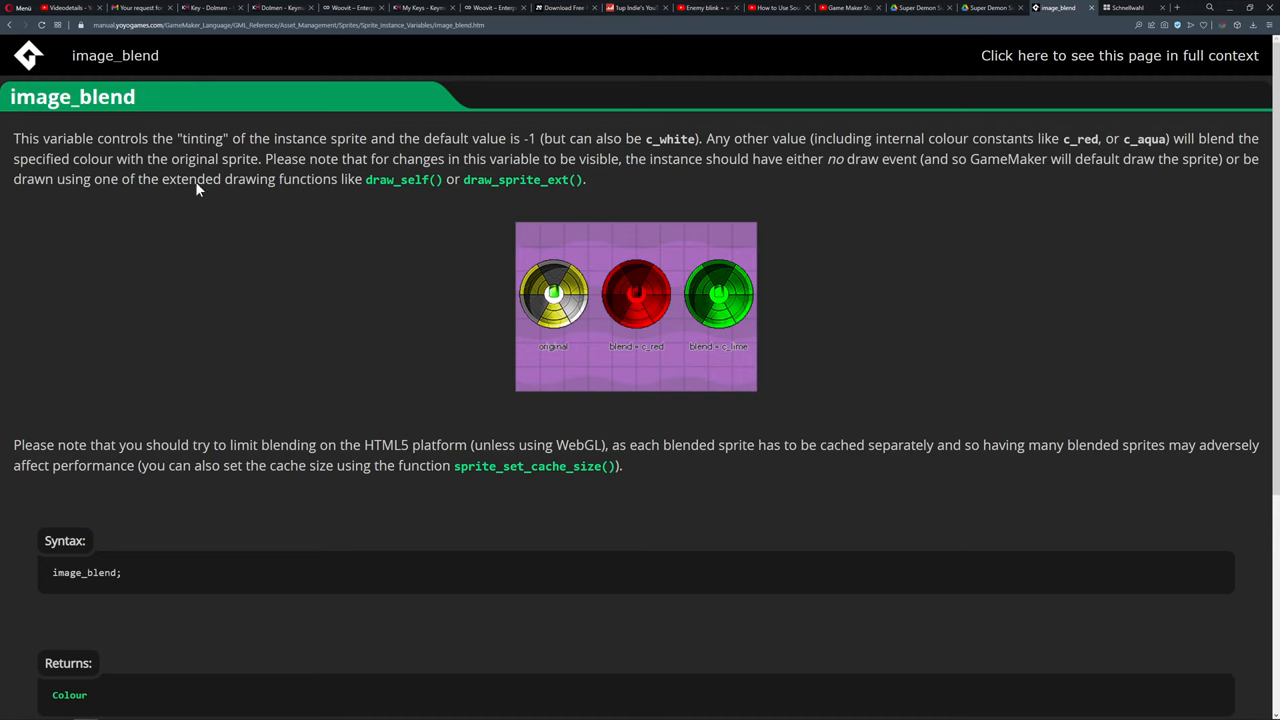
pyautogui.moveTo(585, 281)
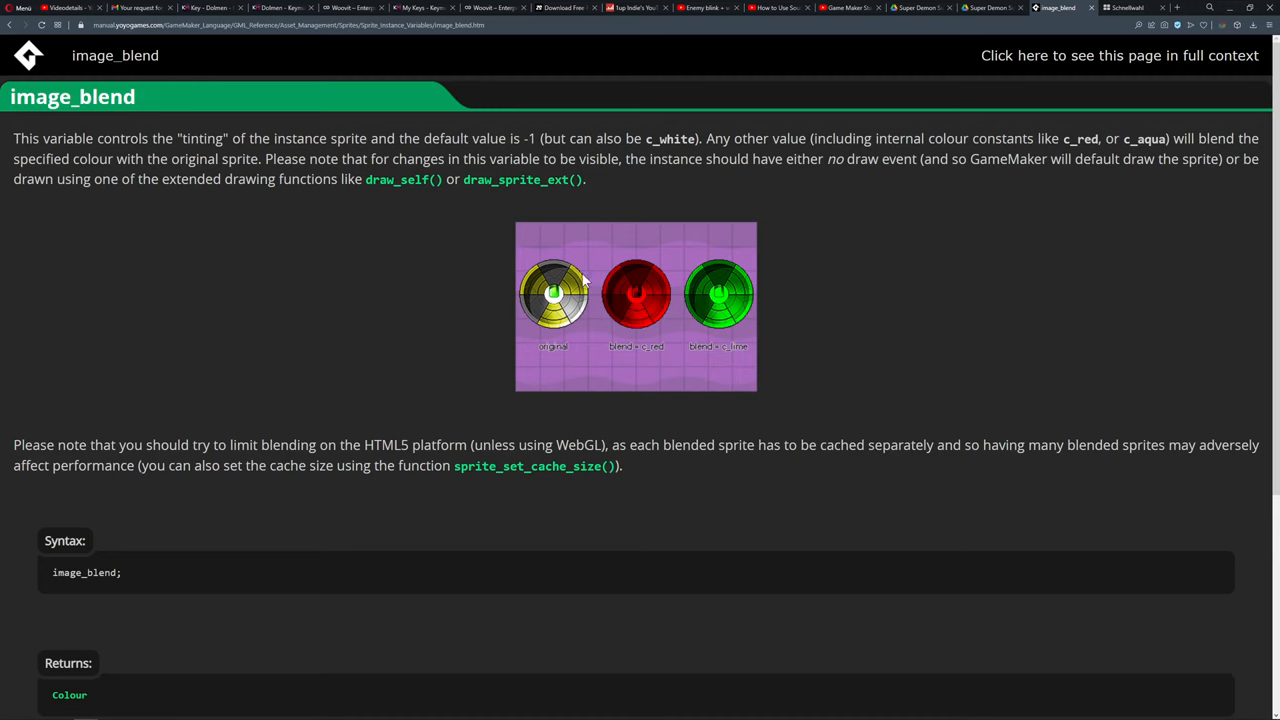
pyautogui.moveTo(623, 303)
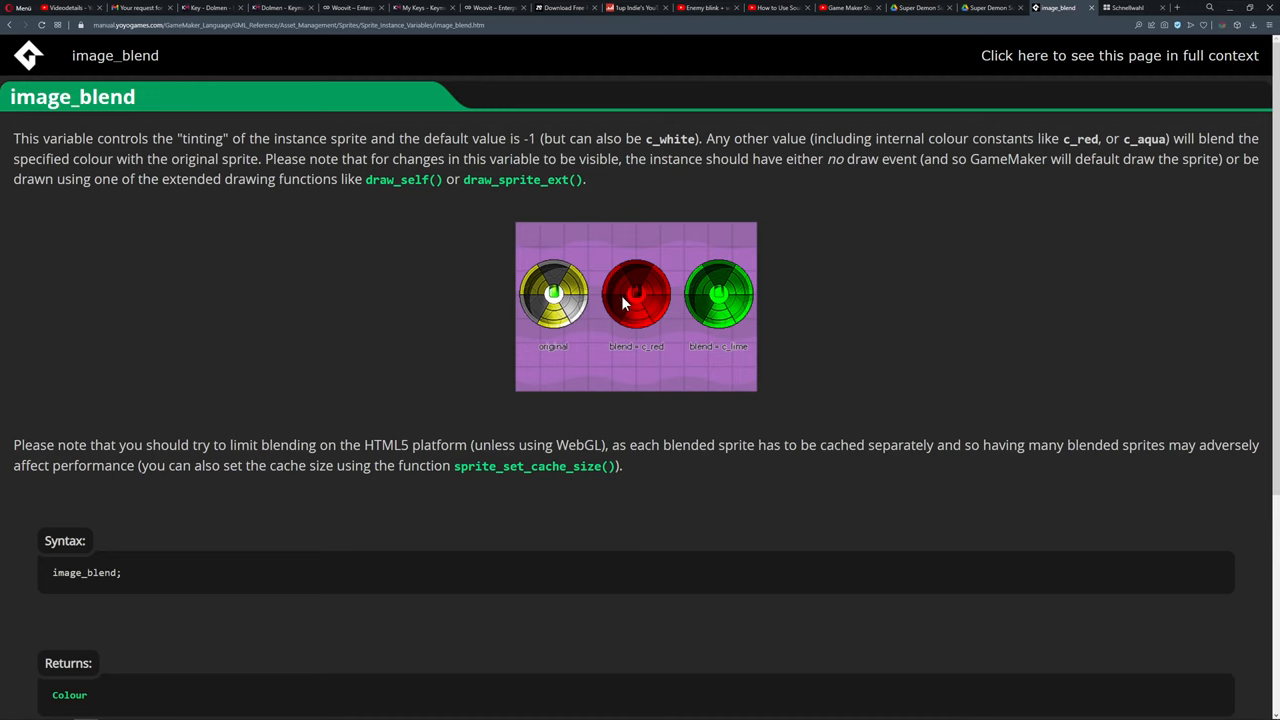
pyautogui.moveTo(723, 279)
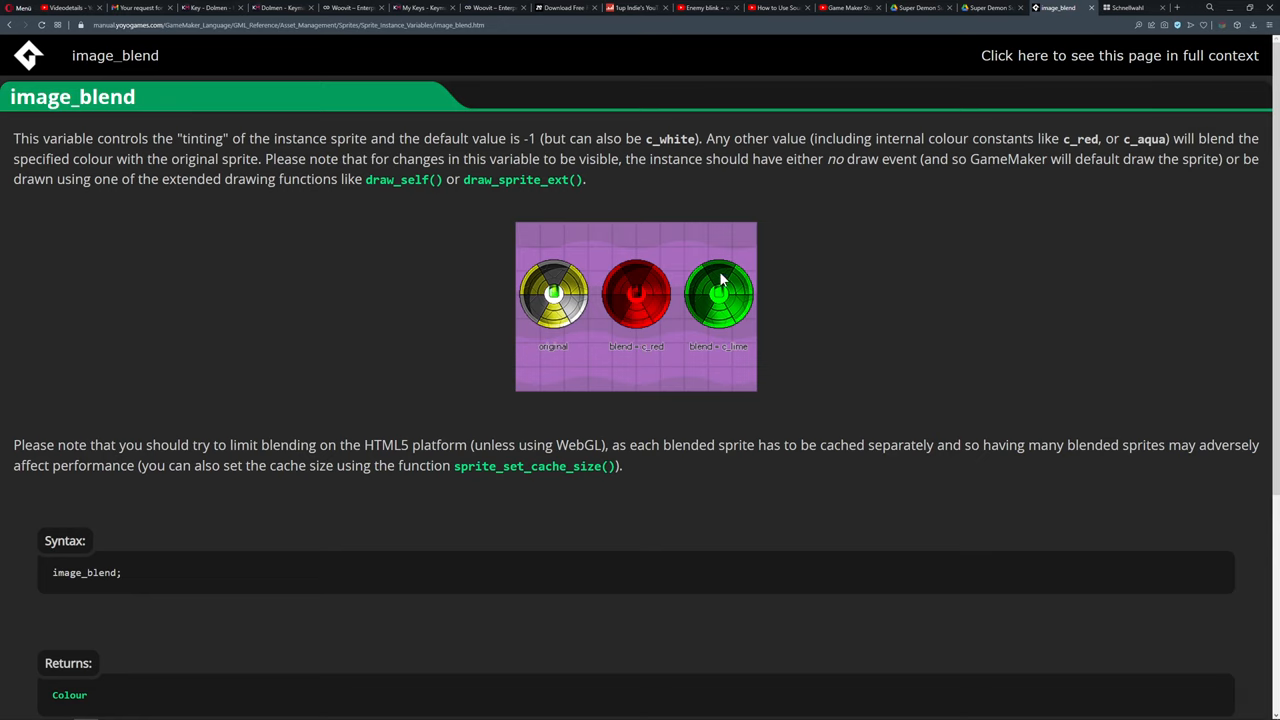
pyautogui.moveTo(715, 357)
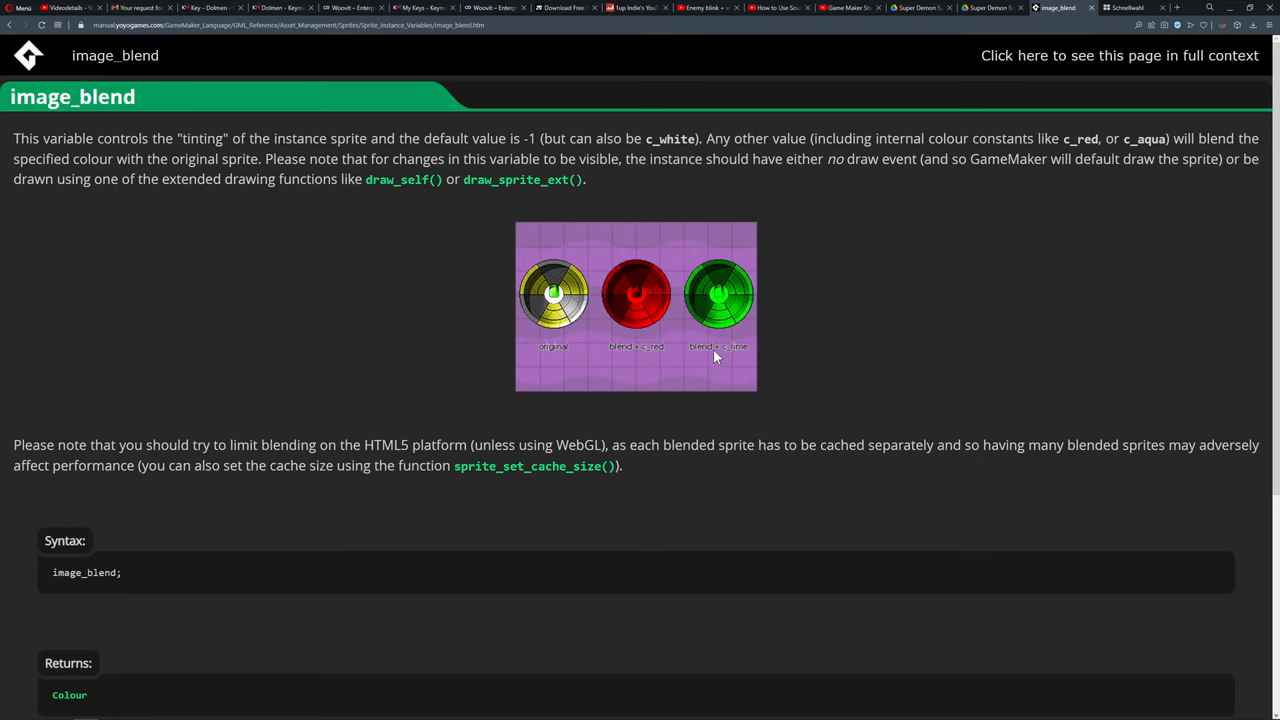
pyautogui.moveTo(818, 325)
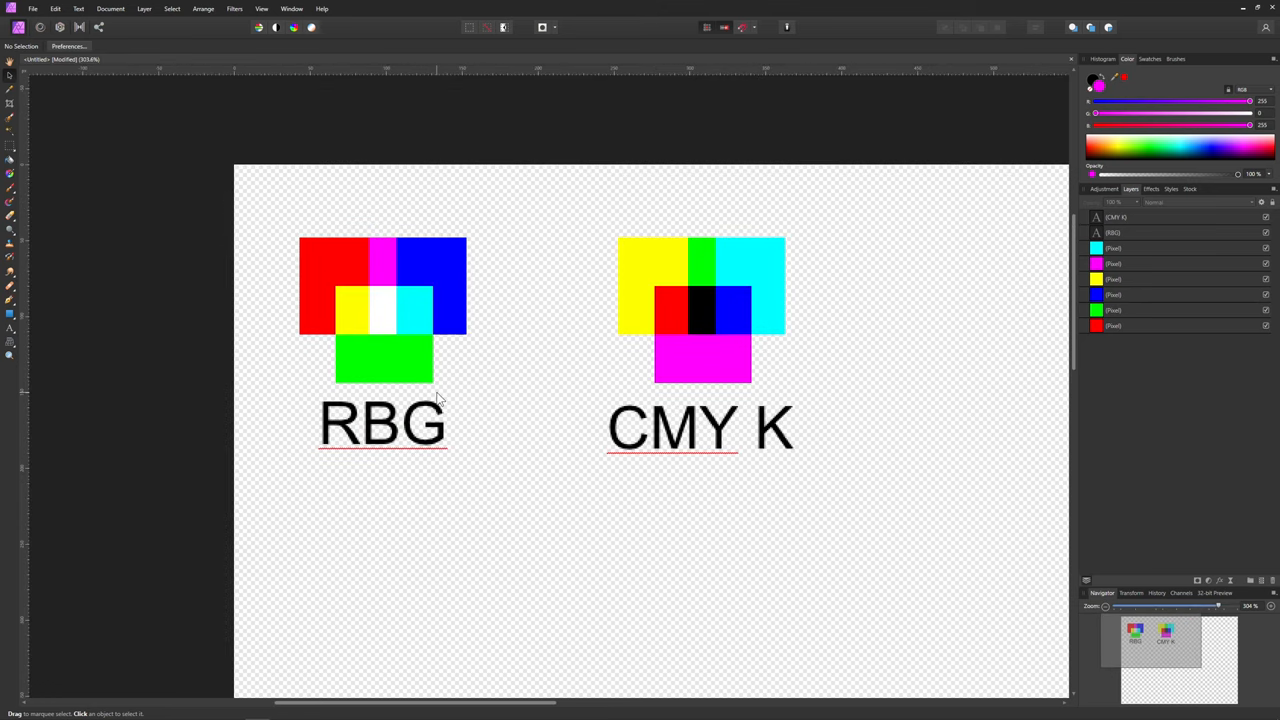
# Select the RBG text label to inspect it, then deselect by clicking empty canvas.
pyautogui.click(385, 433)
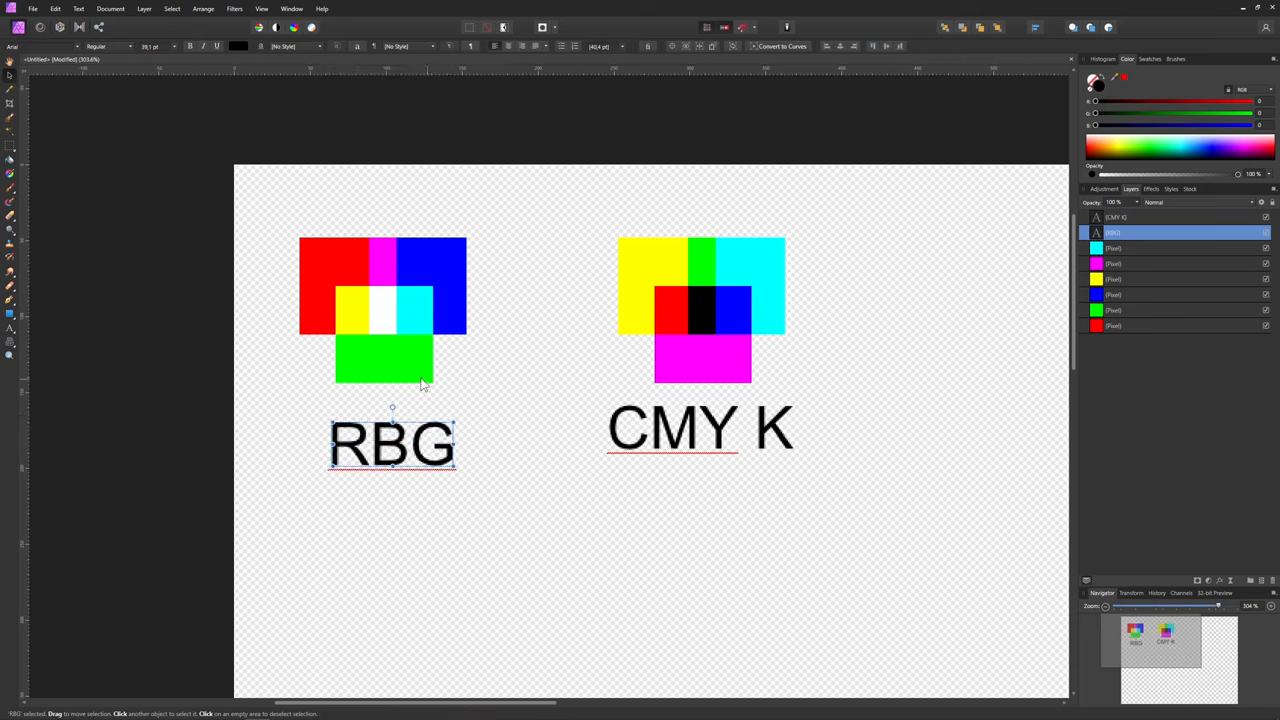
pyautogui.moveTo(500, 447)
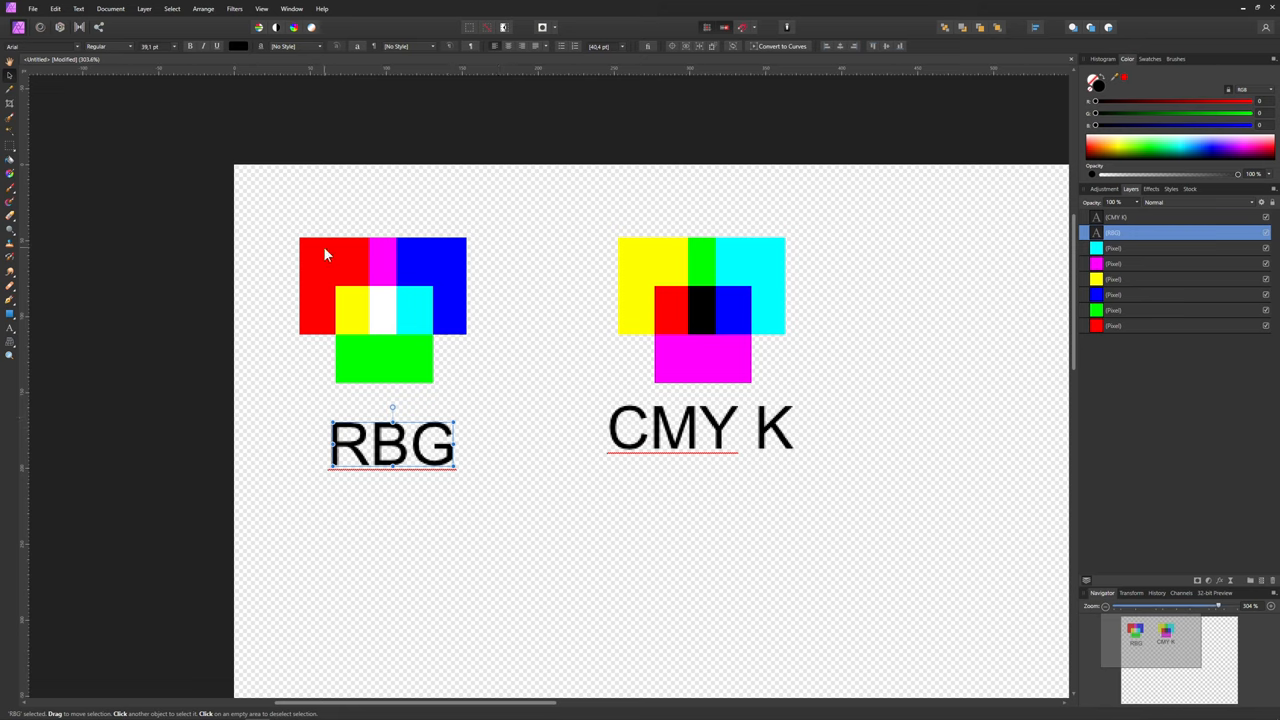
pyautogui.moveTo(387, 360)
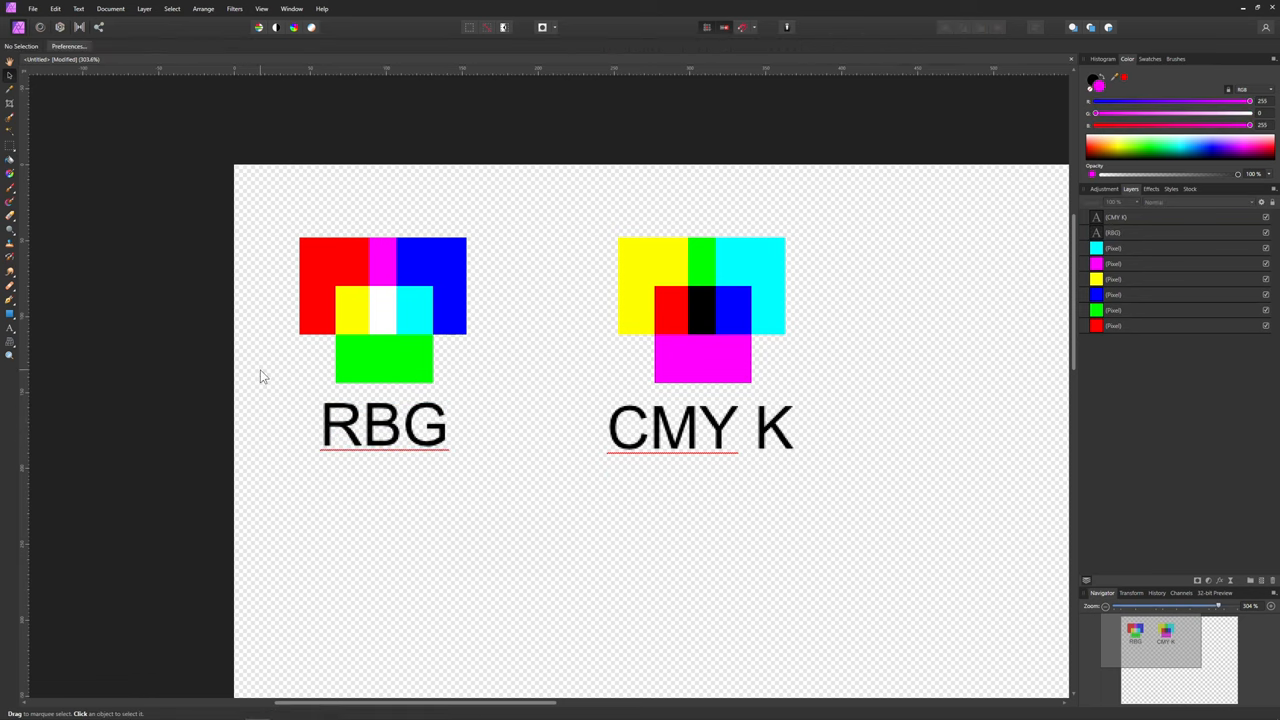
pyautogui.click(387, 420)
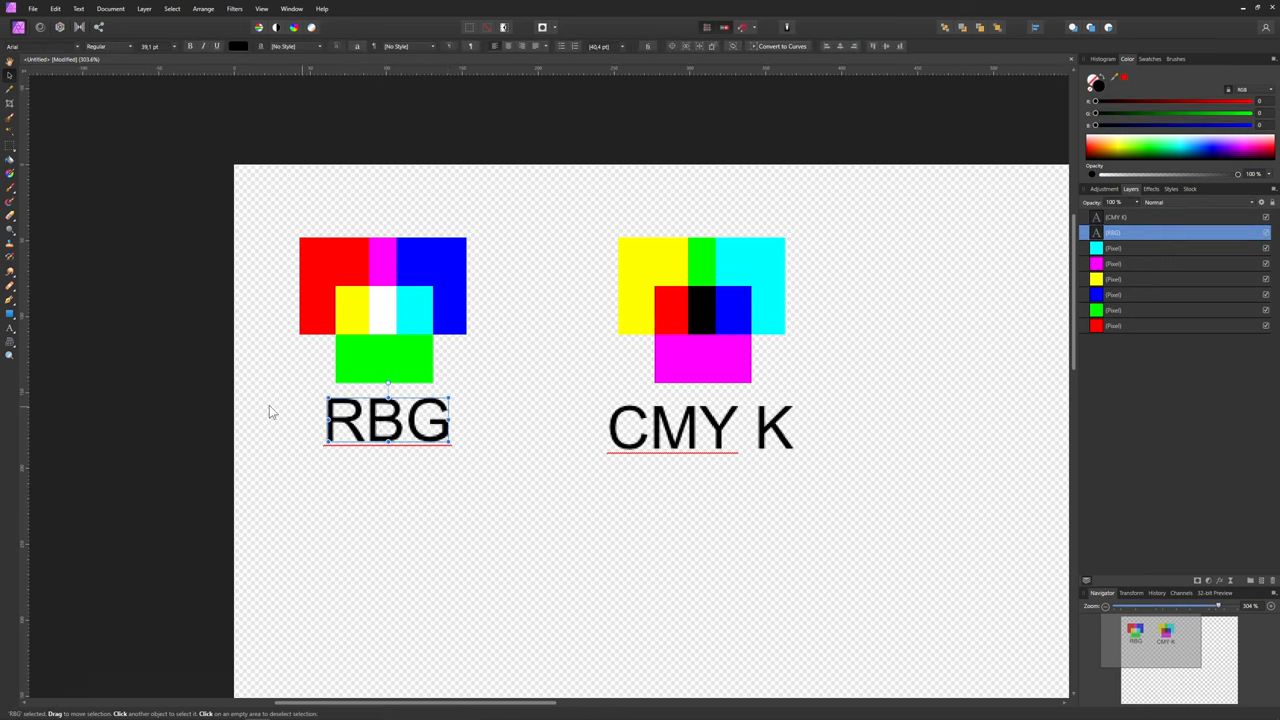
pyautogui.moveTo(213, 421)
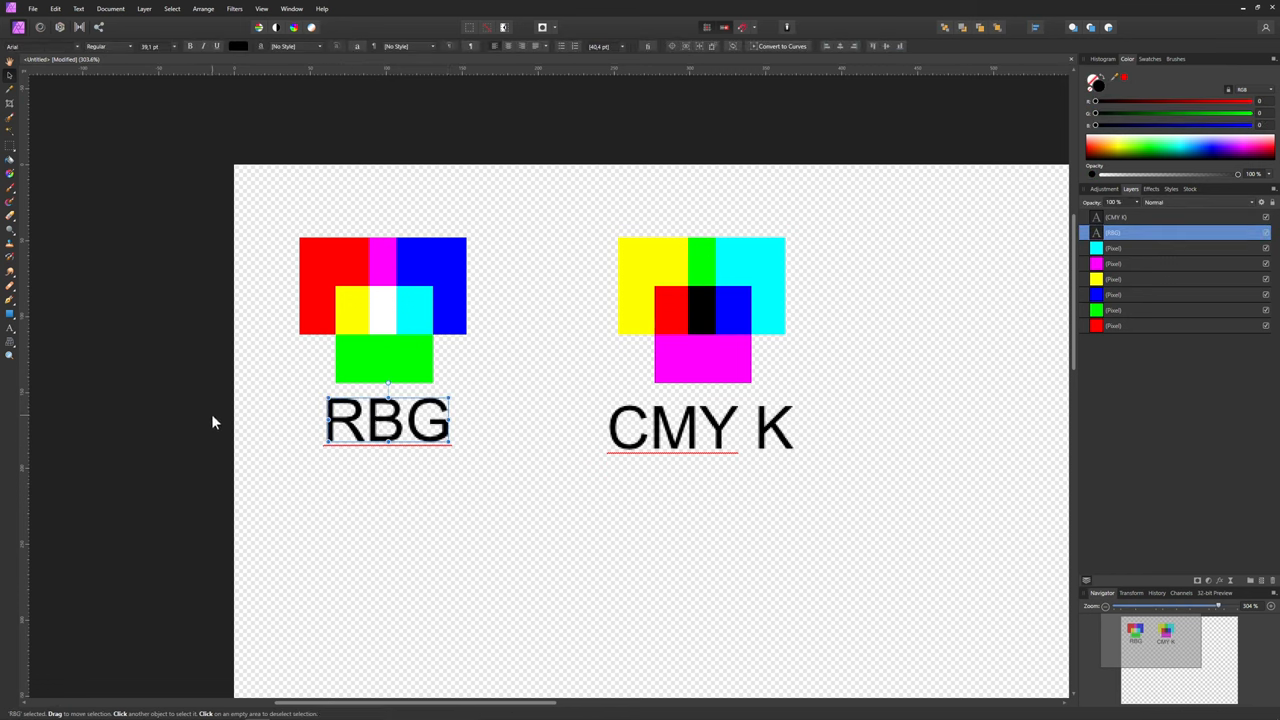
pyautogui.moveTo(417, 400)
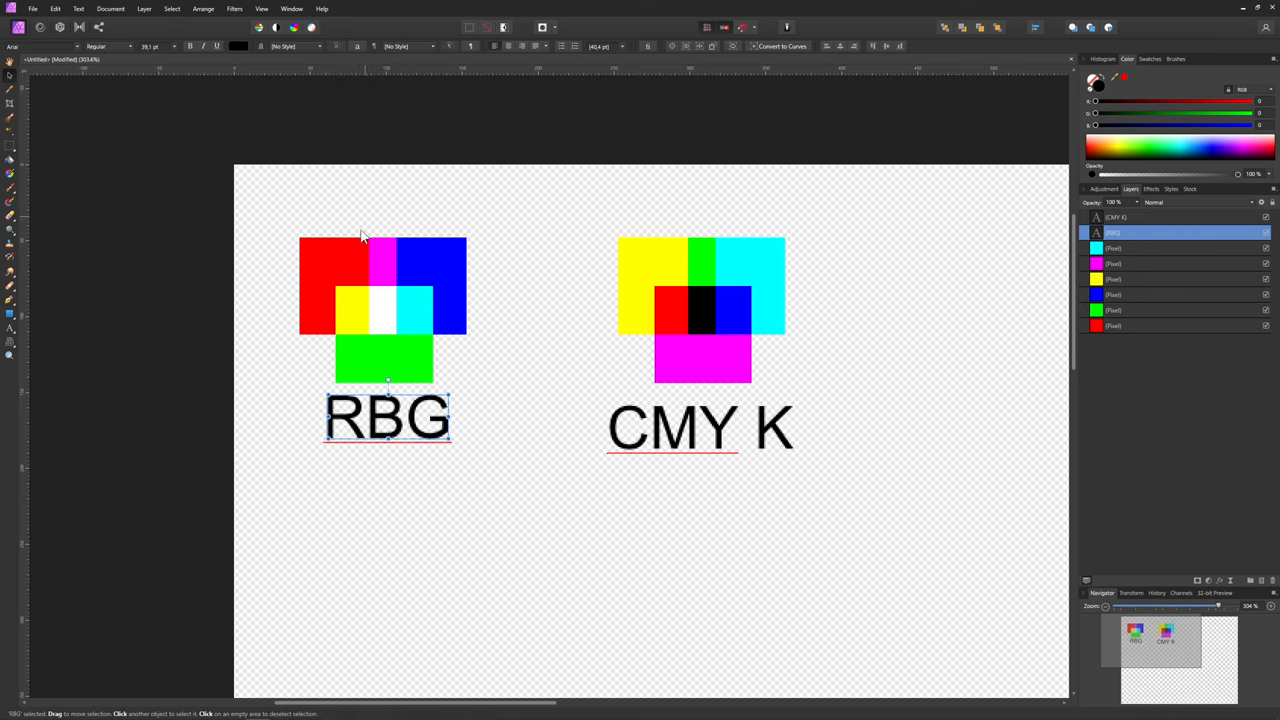
pyautogui.moveTo(418, 277)
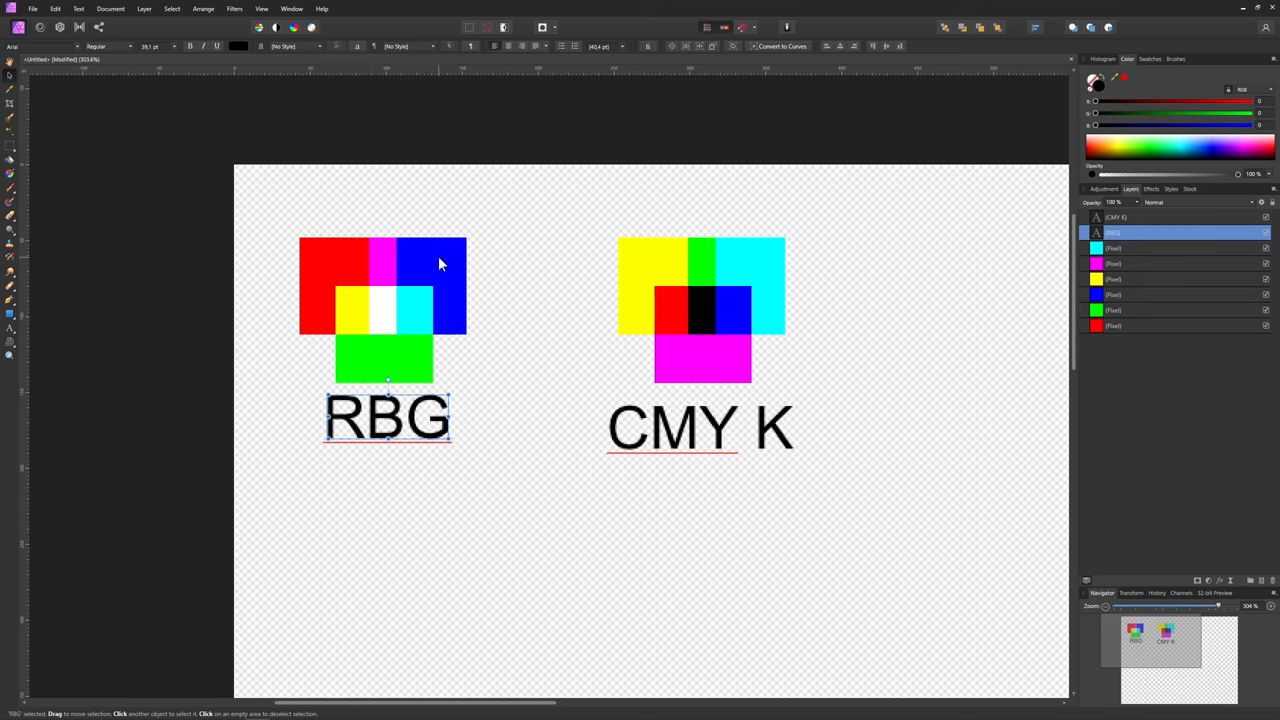
pyautogui.moveTo(390, 300)
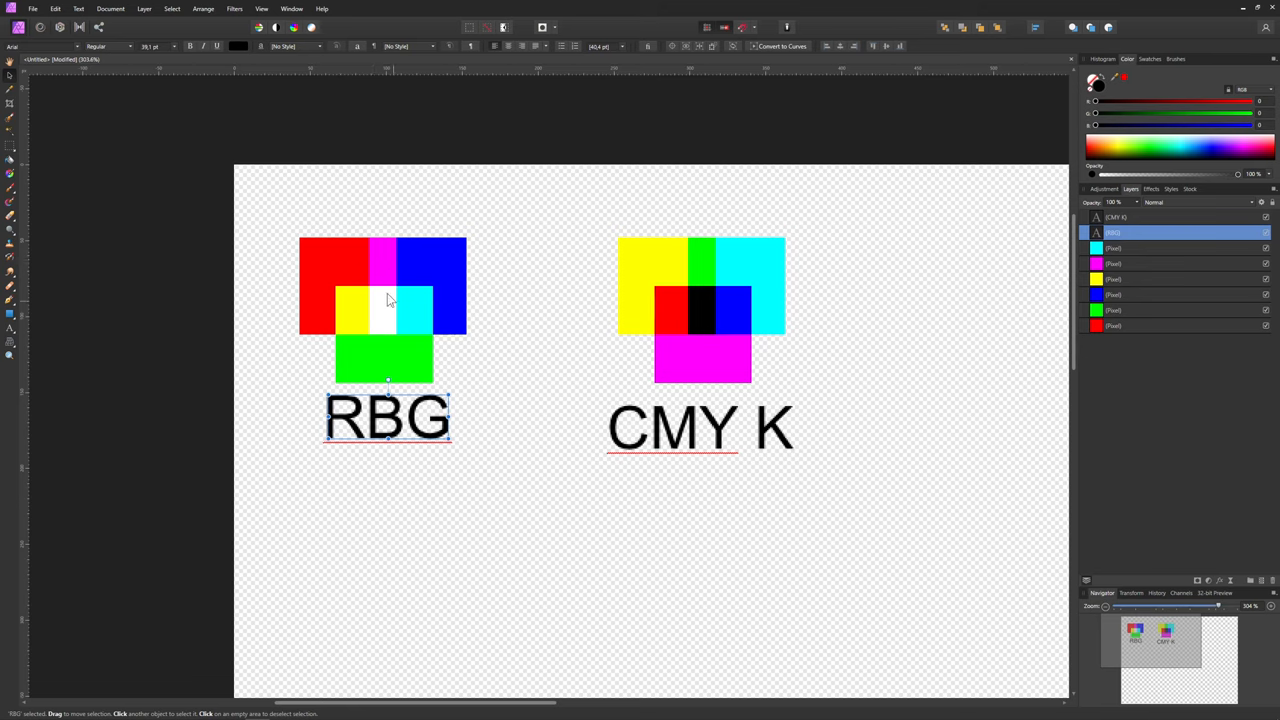
pyautogui.moveTo(385, 342)
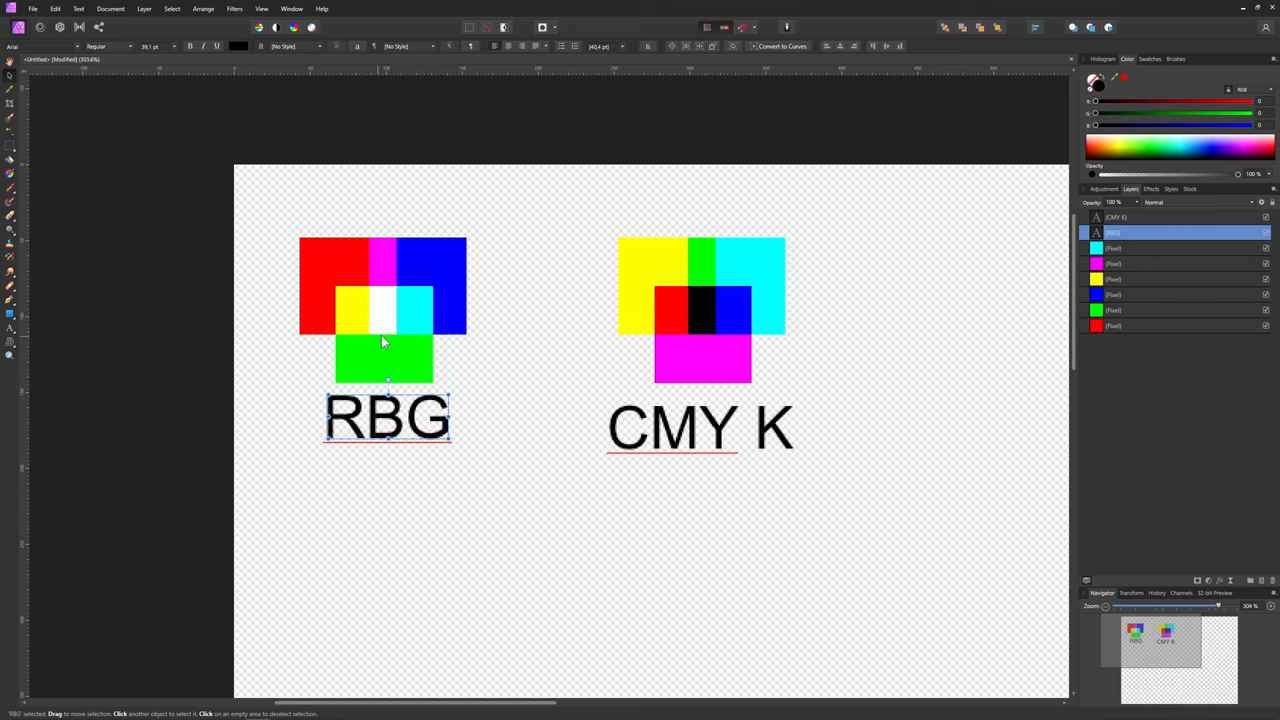
pyautogui.moveTo(382, 325)
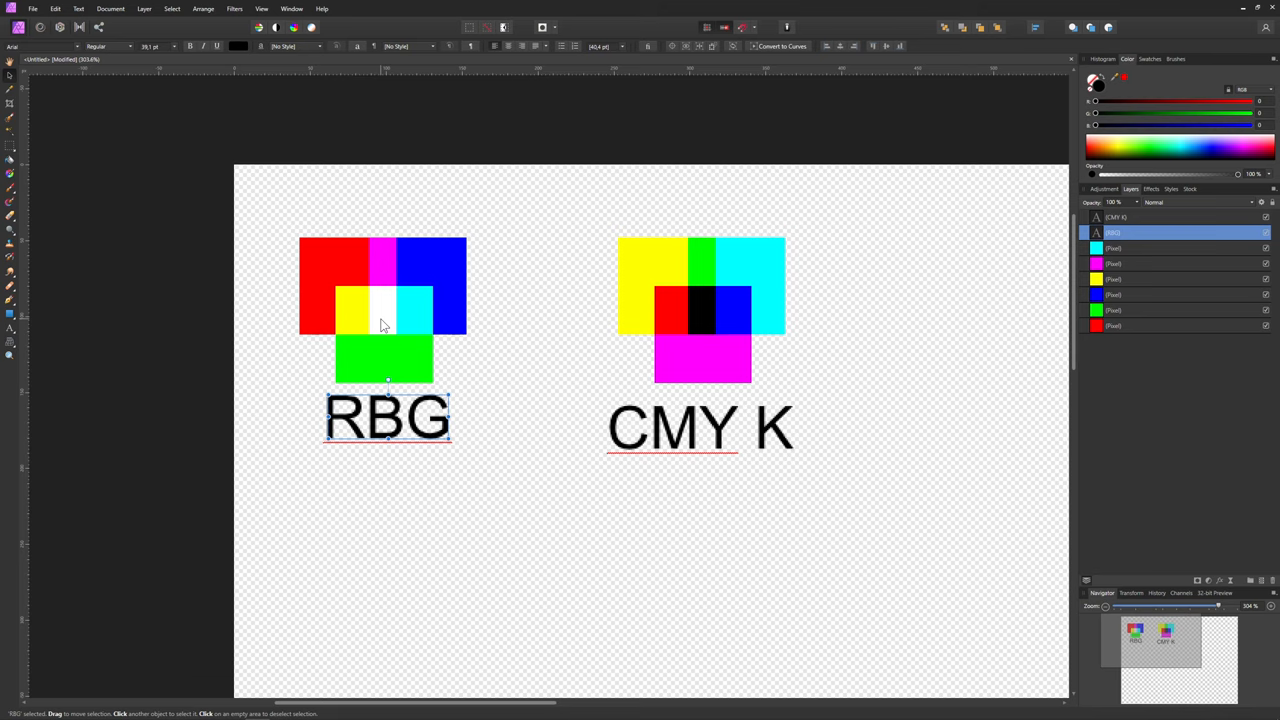
pyautogui.moveTo(623, 216)
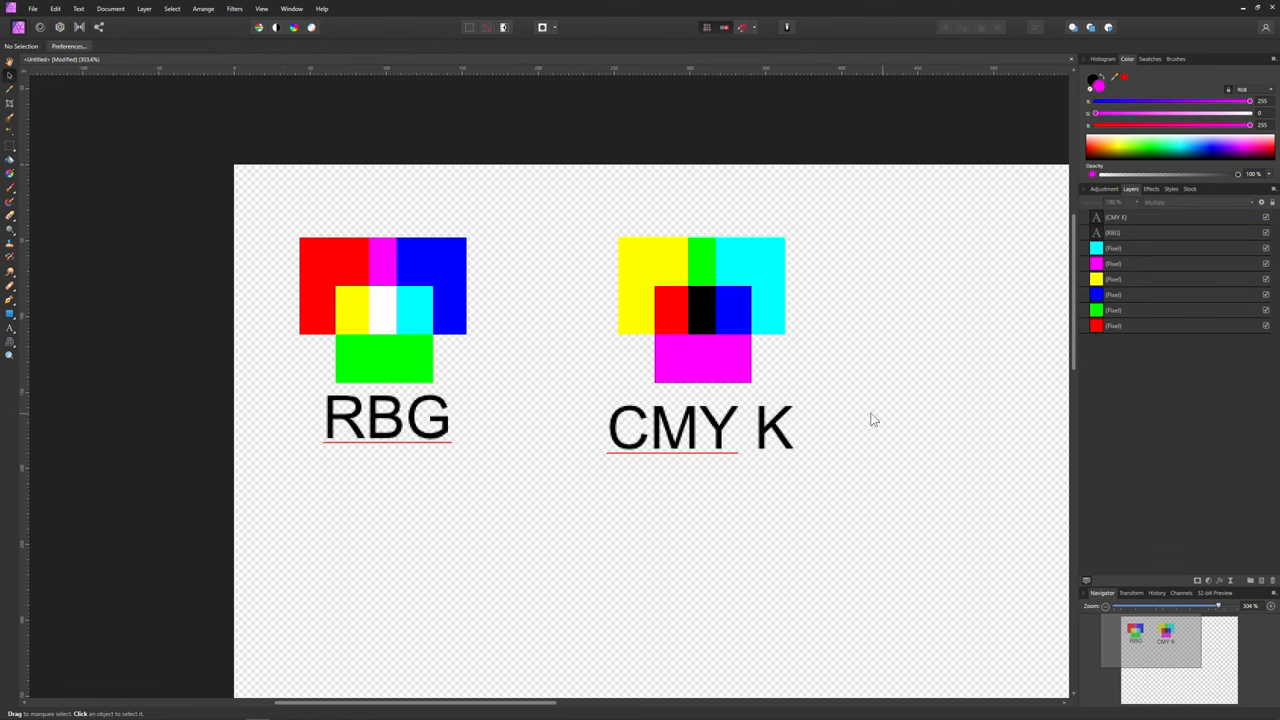
pyautogui.moveTo(820, 446)
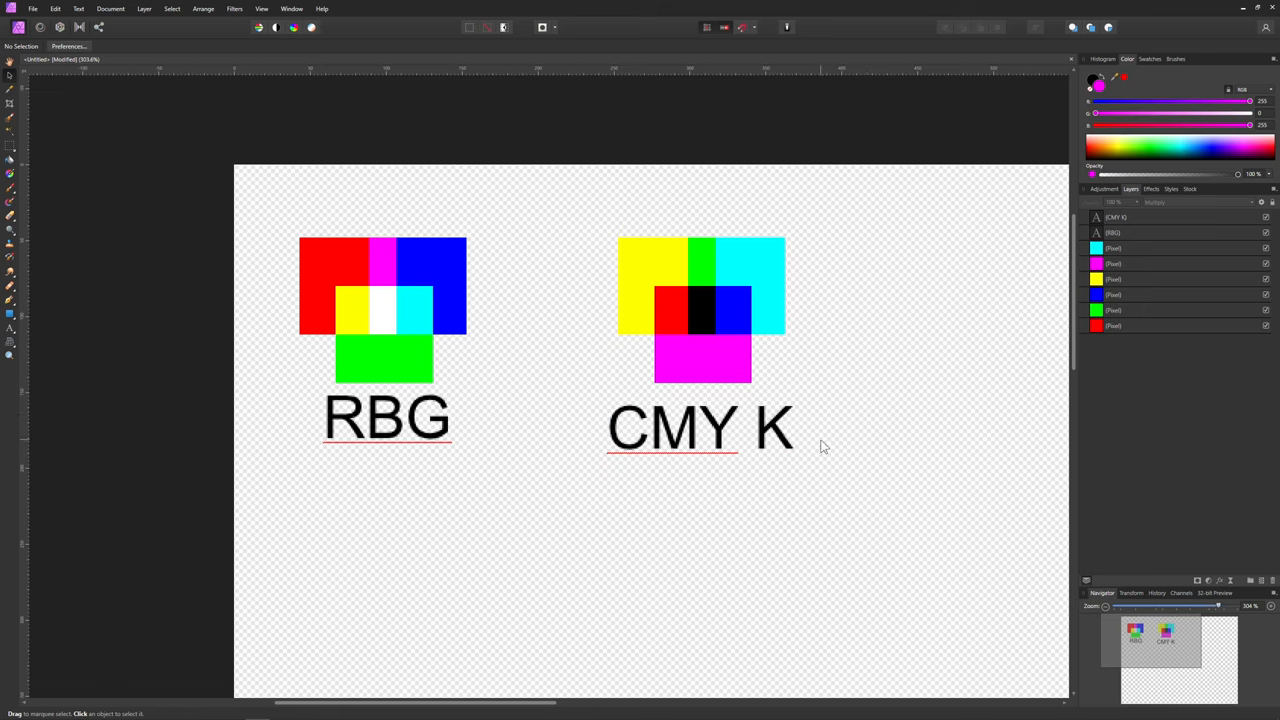
pyautogui.moveTo(843, 417)
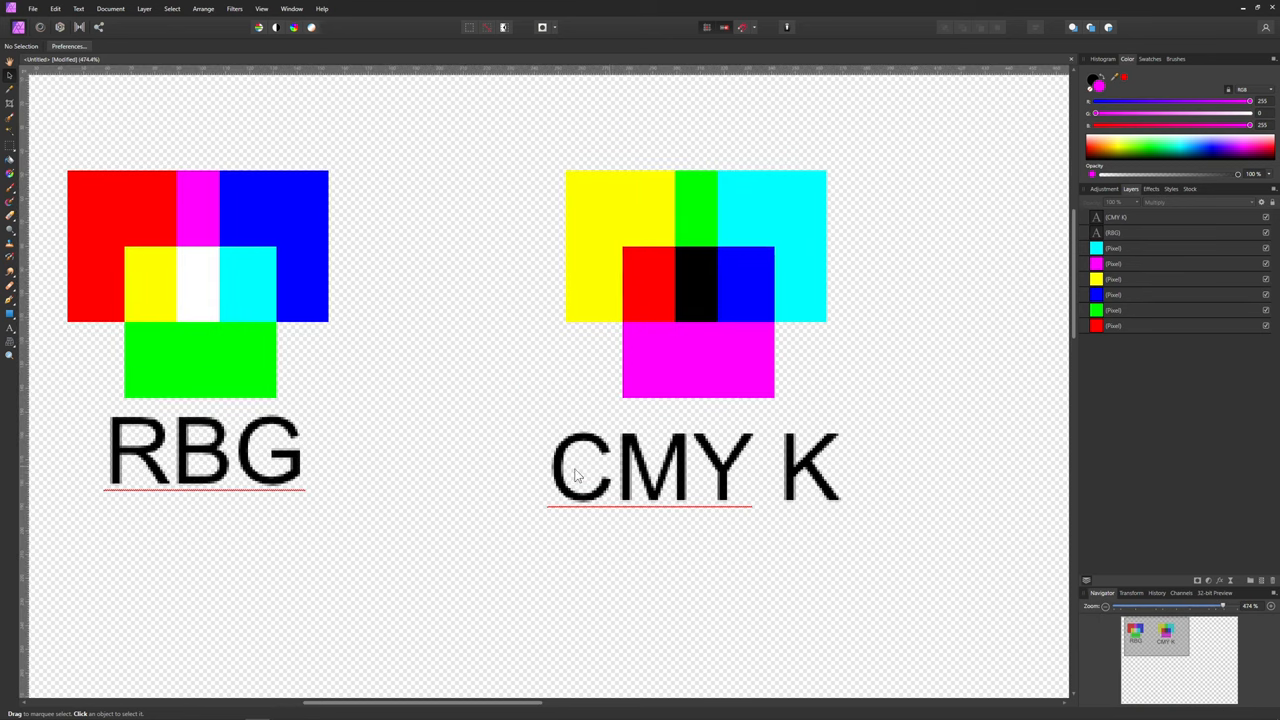
pyautogui.moveTo(232, 452)
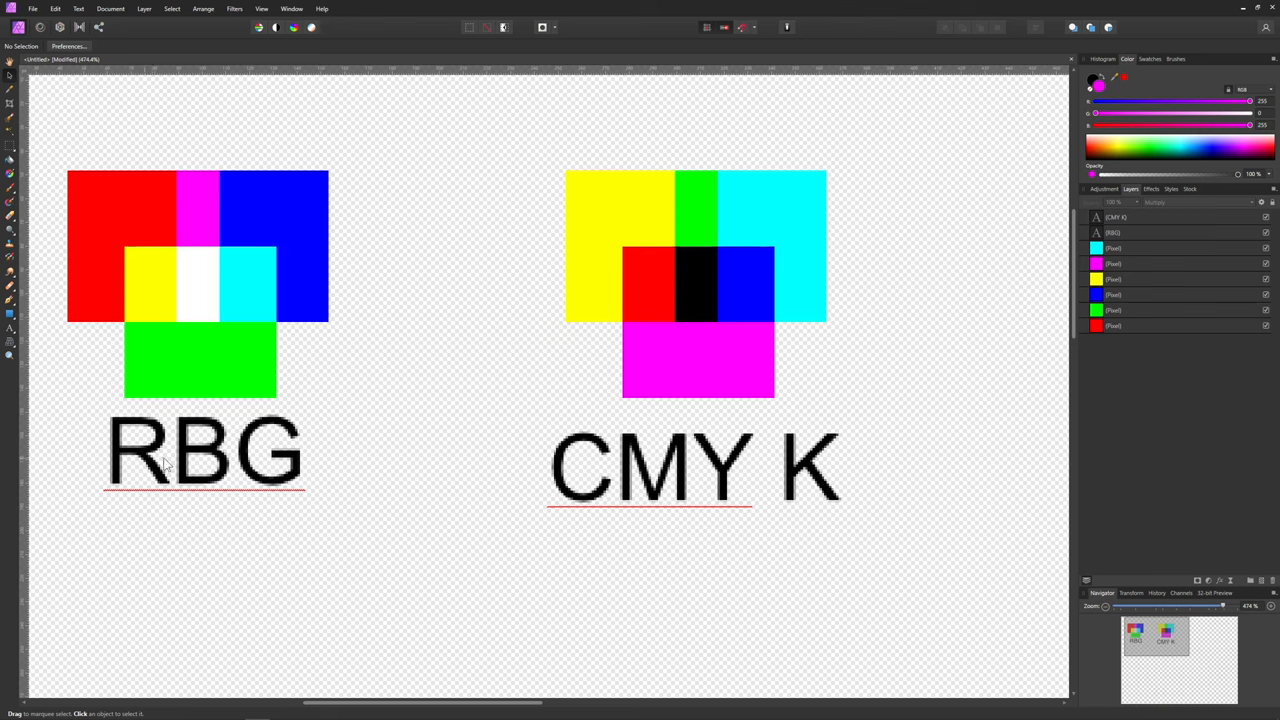
pyautogui.moveTo(628, 203)
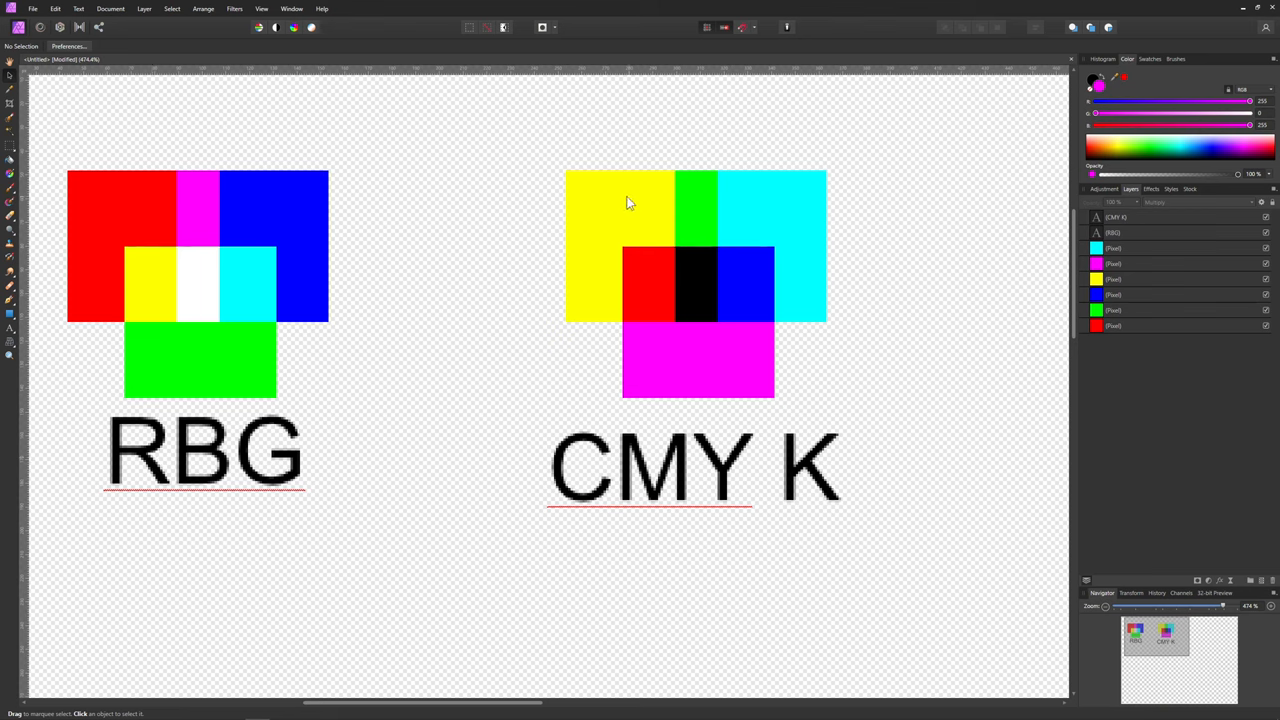
# Select the cyan square on the enlarged canvas to inspect its colour values.
pyautogui.click(698, 357)
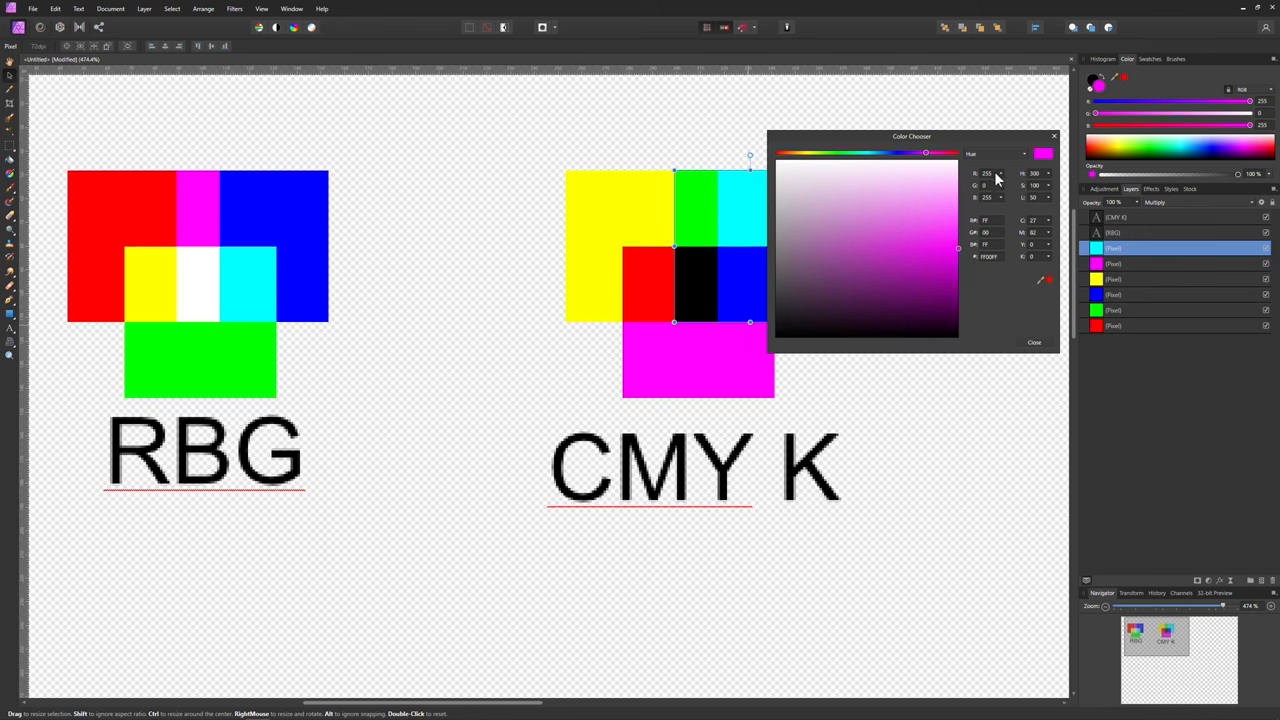
pyautogui.moveTo(990, 188)
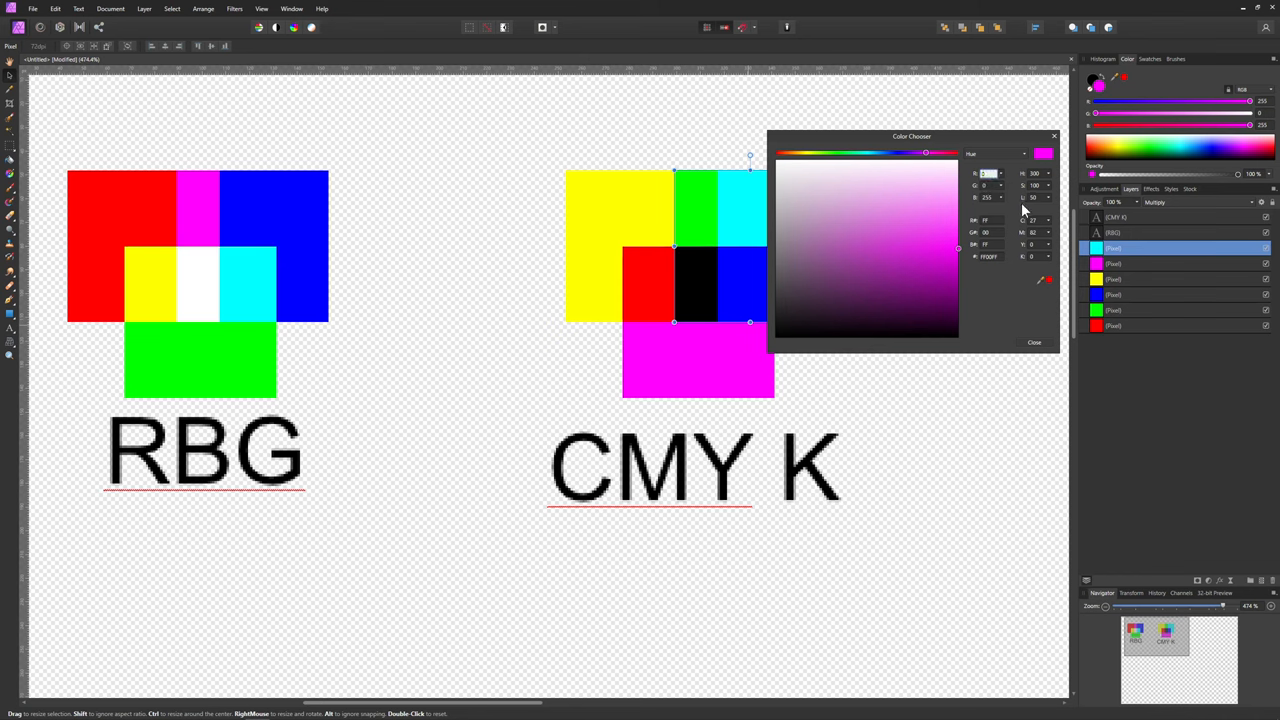
# Confirm R = 0 so the working colour becomes pure blue, then close the Color Chooser.
pyautogui.click(955, 250)
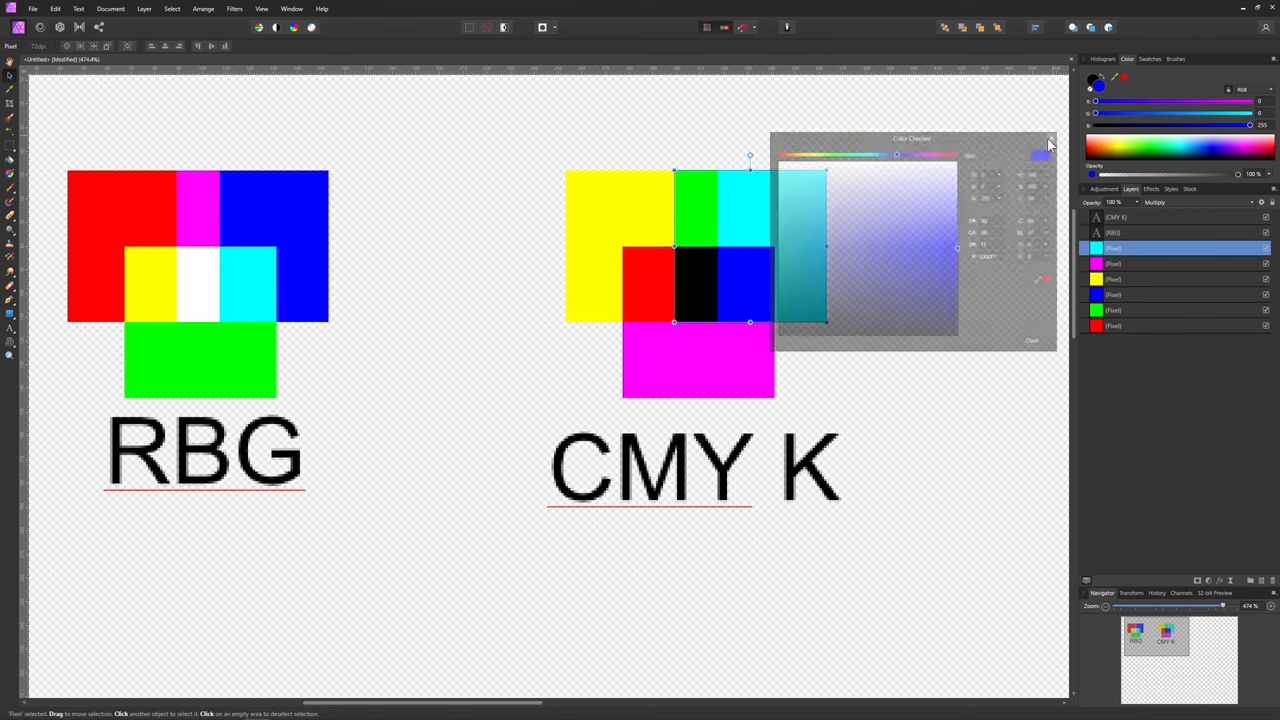
pyautogui.click(1048, 140)
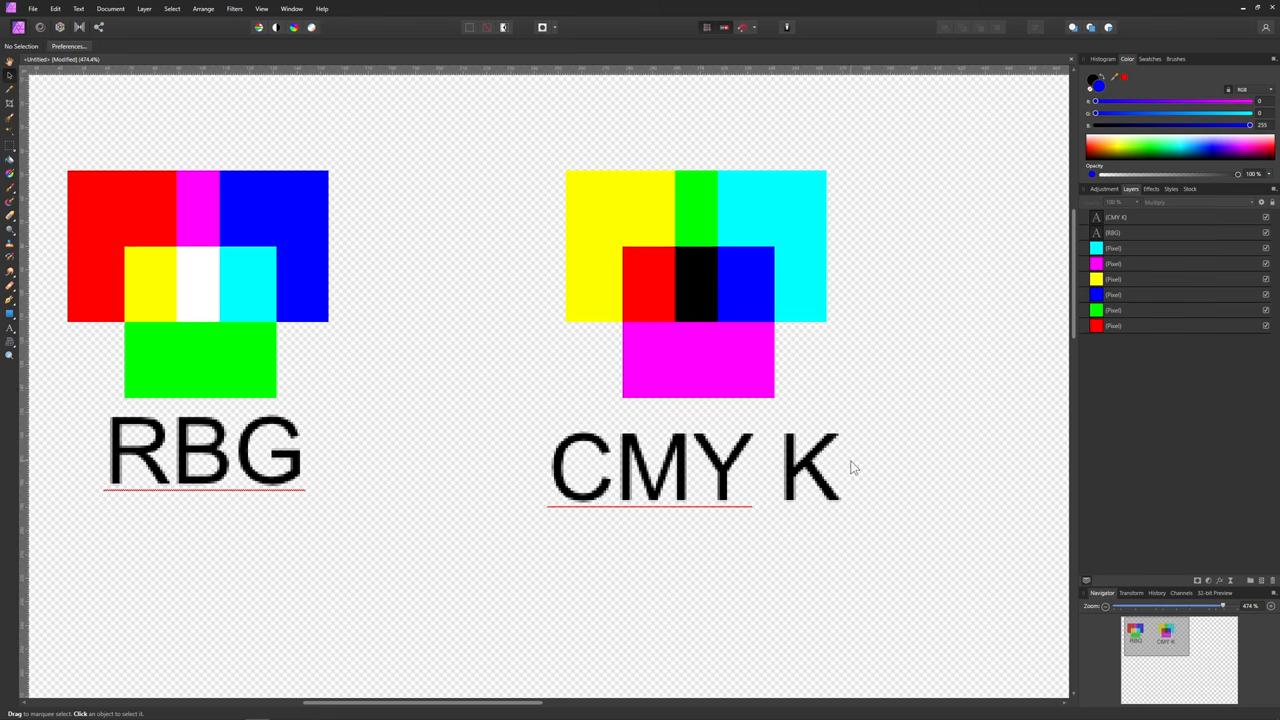
pyautogui.moveTo(828, 495)
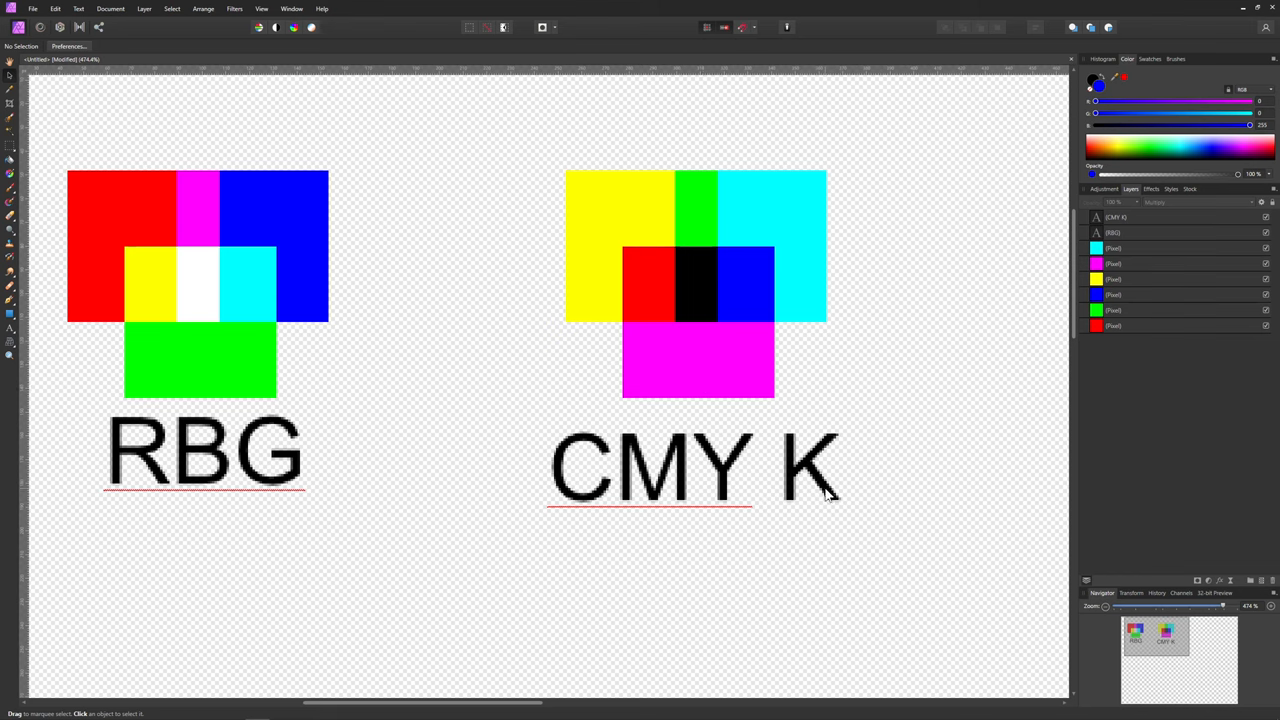
pyautogui.moveTo(808, 320)
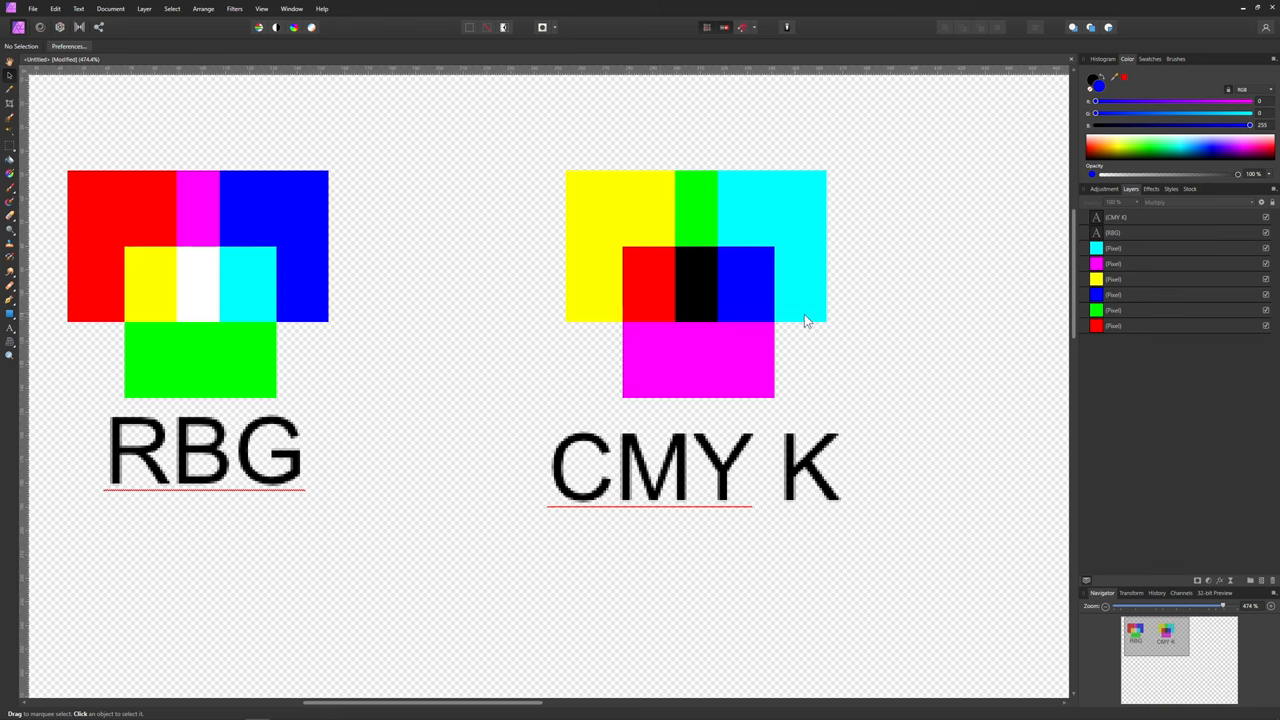
pyautogui.moveTo(750, 350)
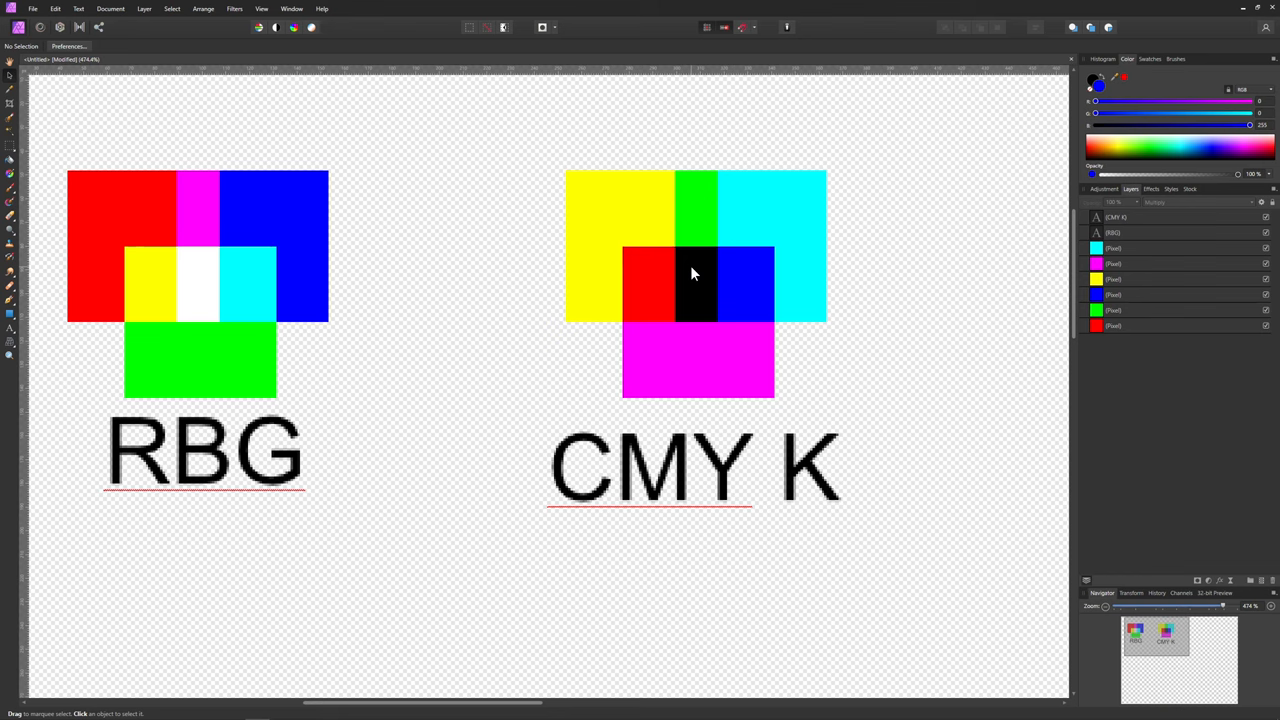
pyautogui.moveTo(770, 355)
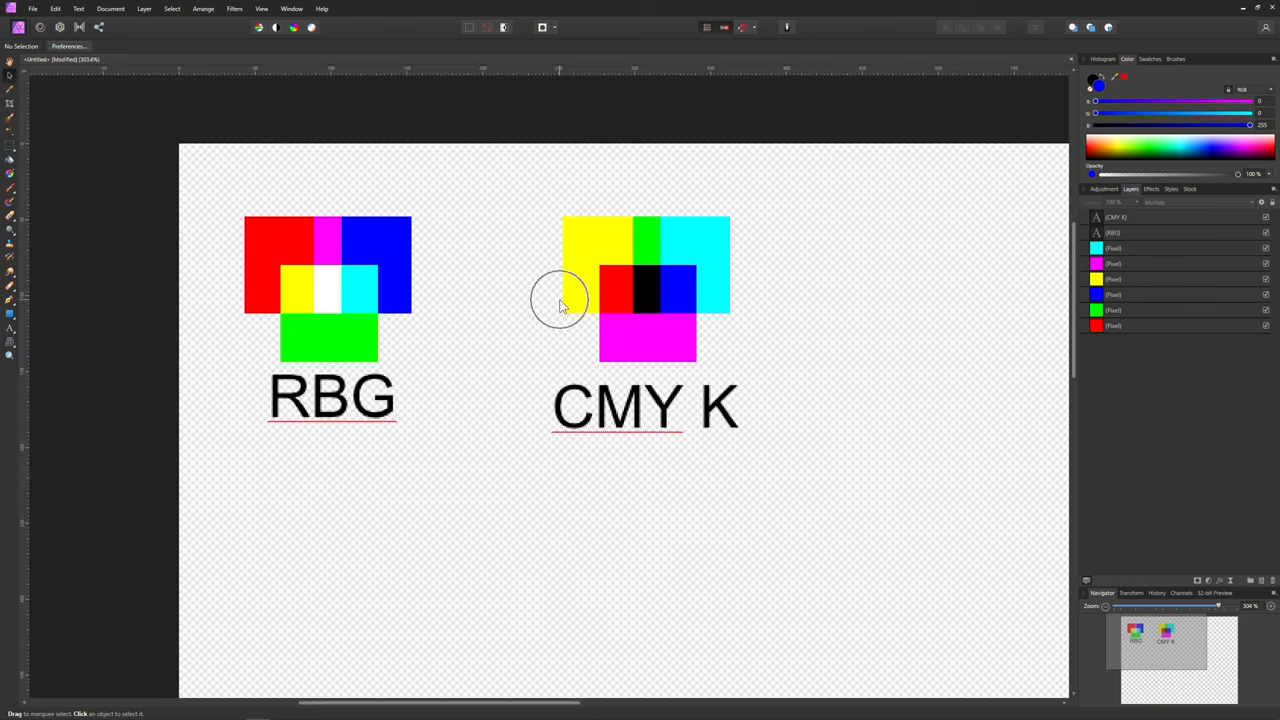
pyautogui.scroll(-3)
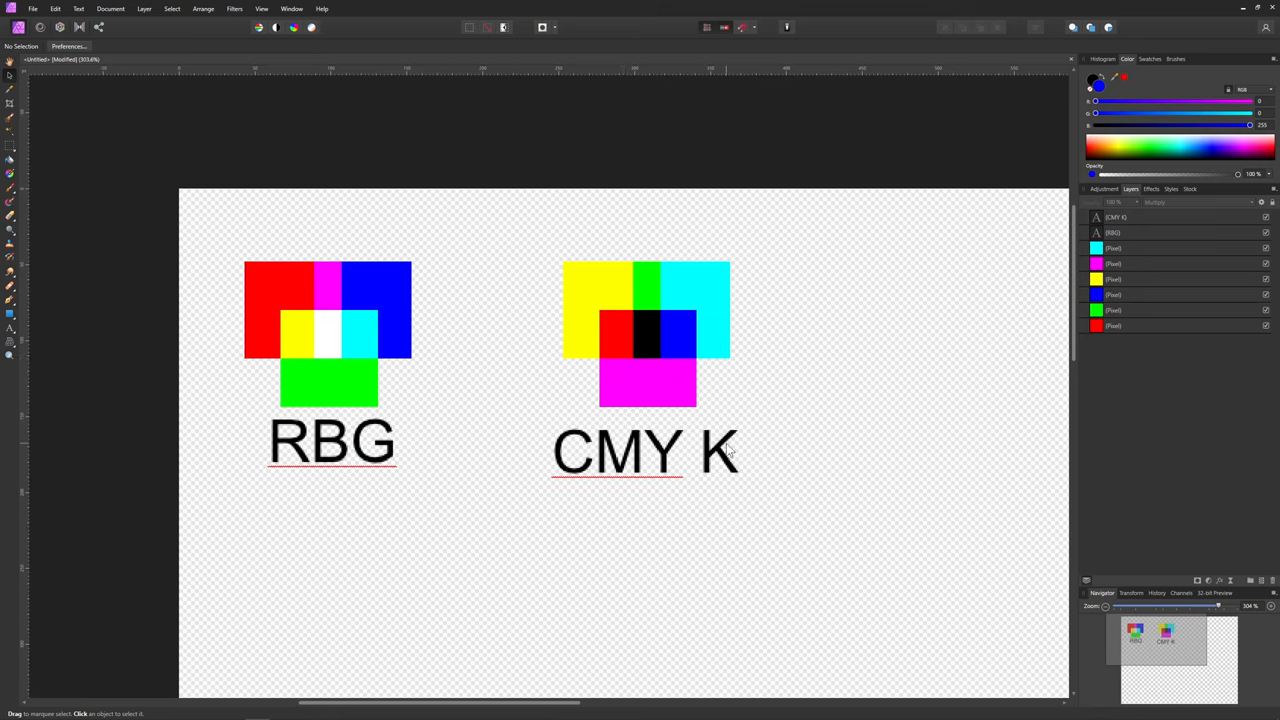